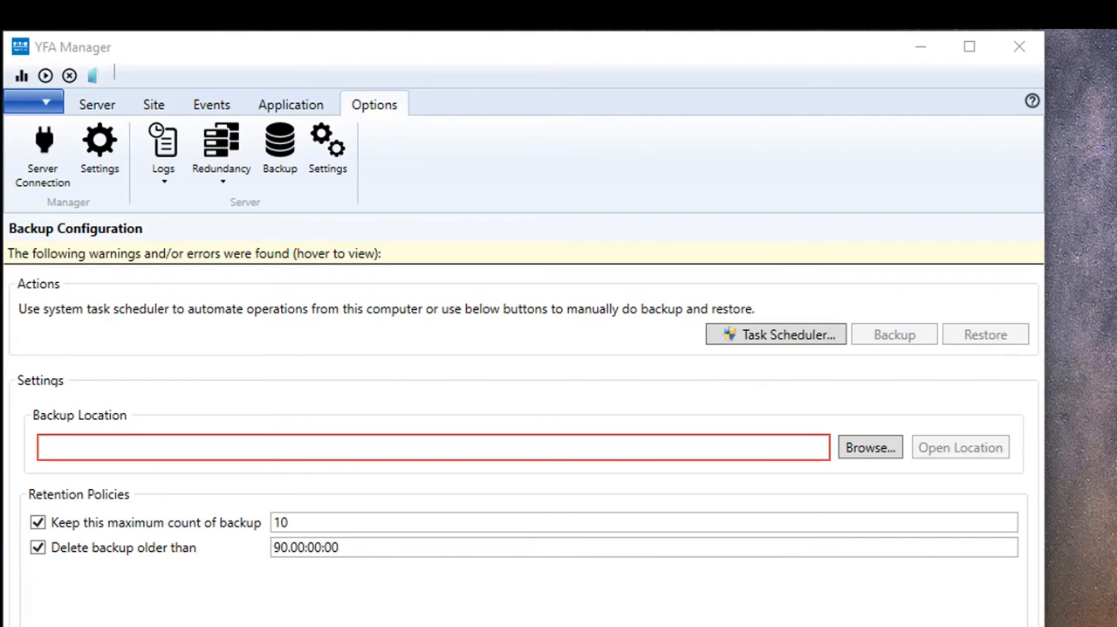
{"action": "mouse_move", "coordinate": [279, 149]}
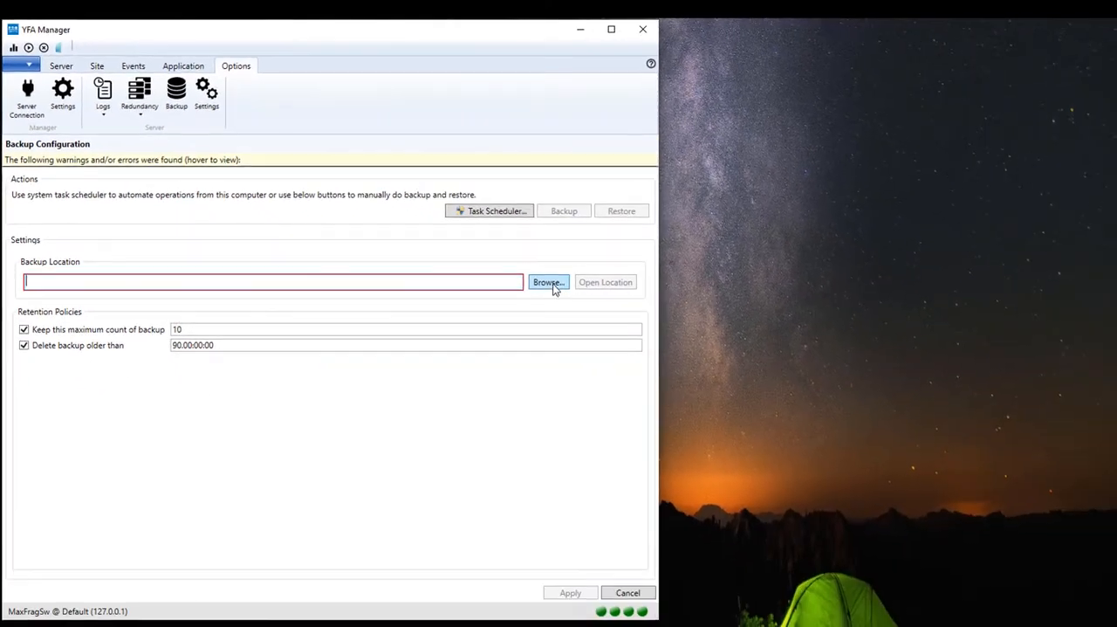
Set the backup folder to C:\YFAbackups with retention kept, and apply the settings
{"action": "left_click", "coordinate": [548, 283]}
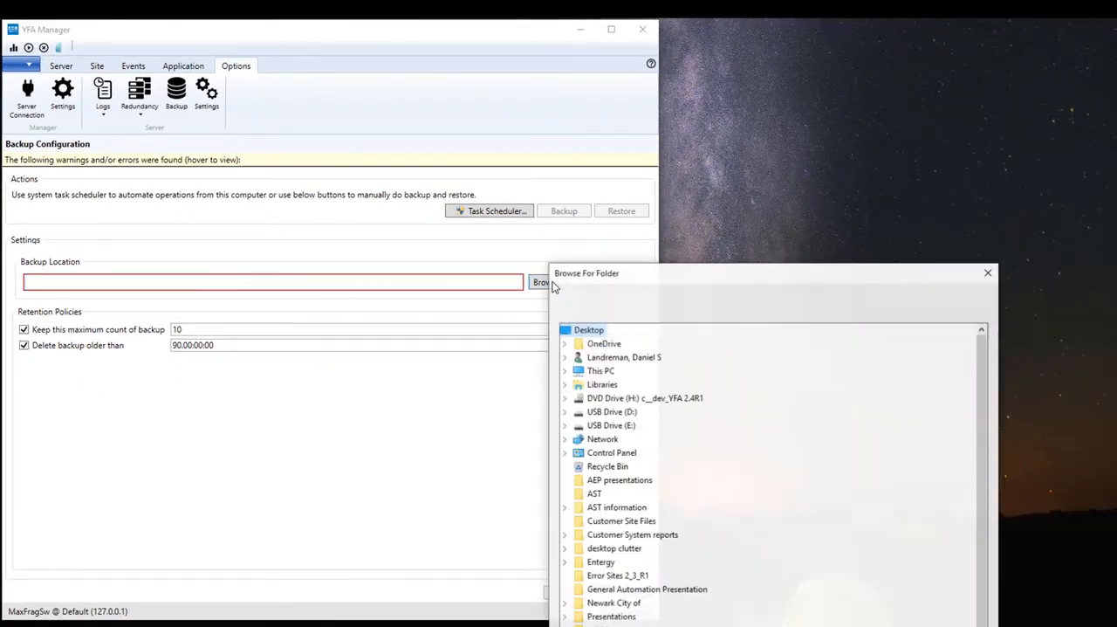
{"action": "mouse_move", "coordinate": [597, 372]}
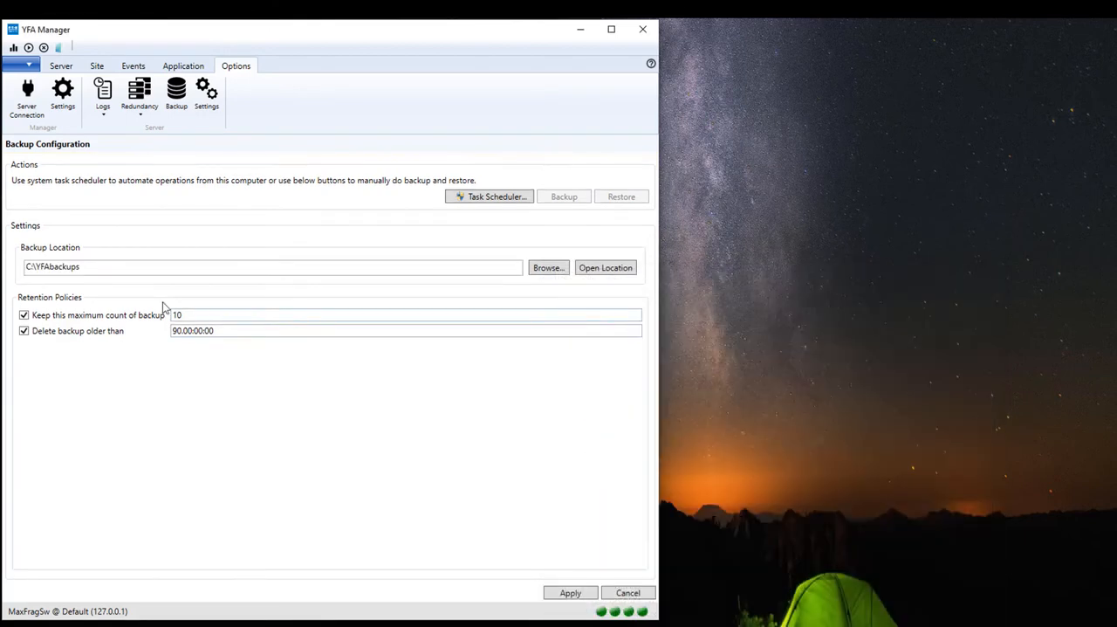
{"action": "mouse_move", "coordinate": [61, 249]}
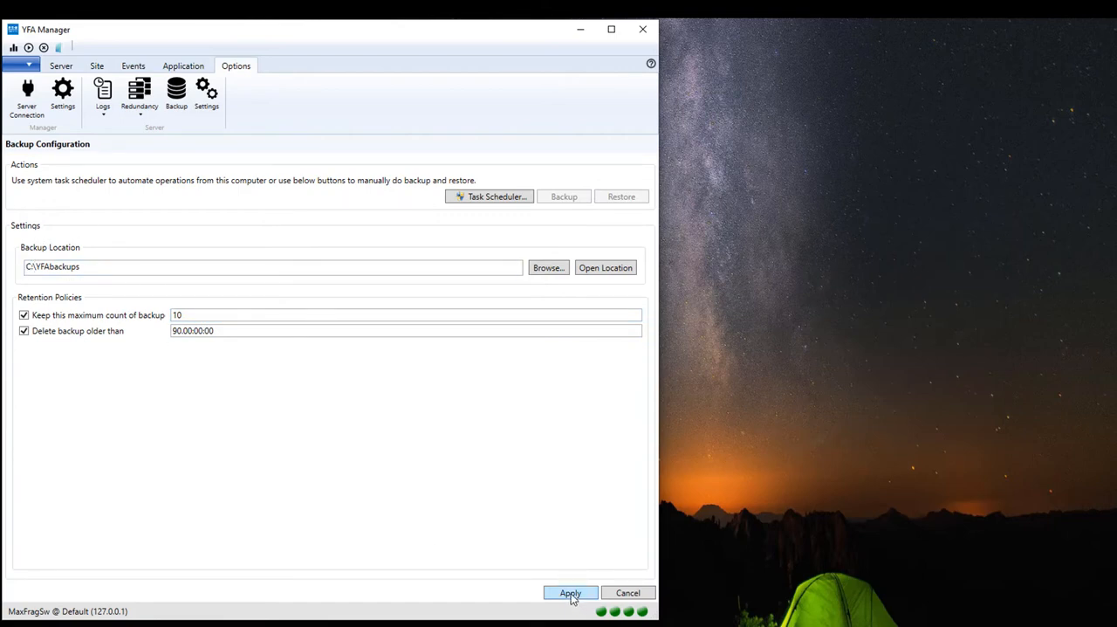
{"action": "left_click", "coordinate": [569, 593]}
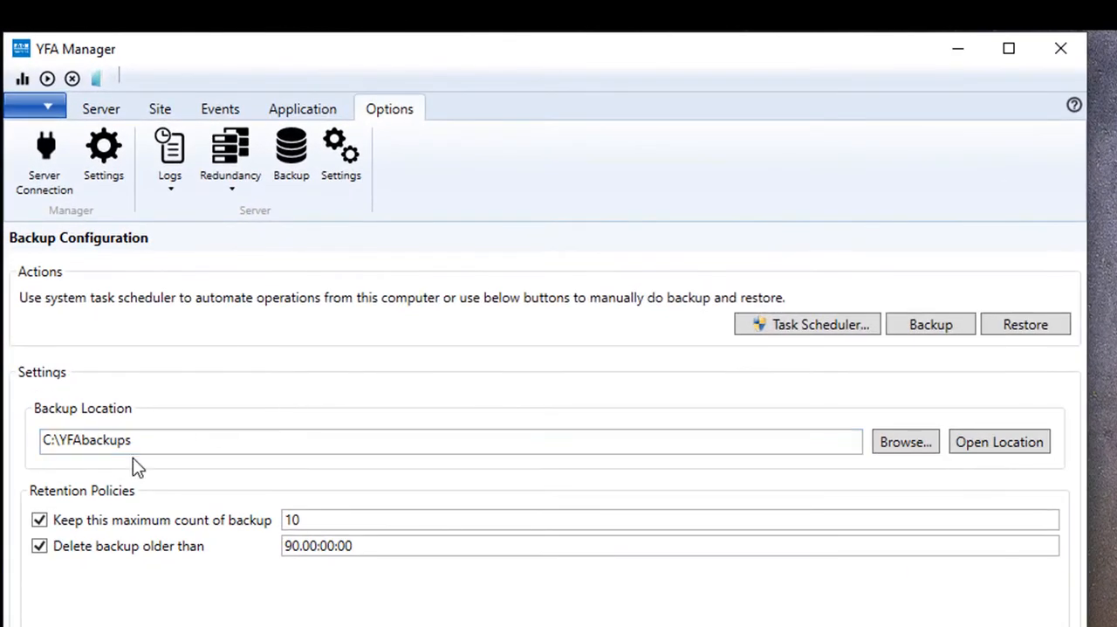
Run a manual backup now into C:\YFAbackups
{"action": "left_click", "coordinate": [147, 440]}
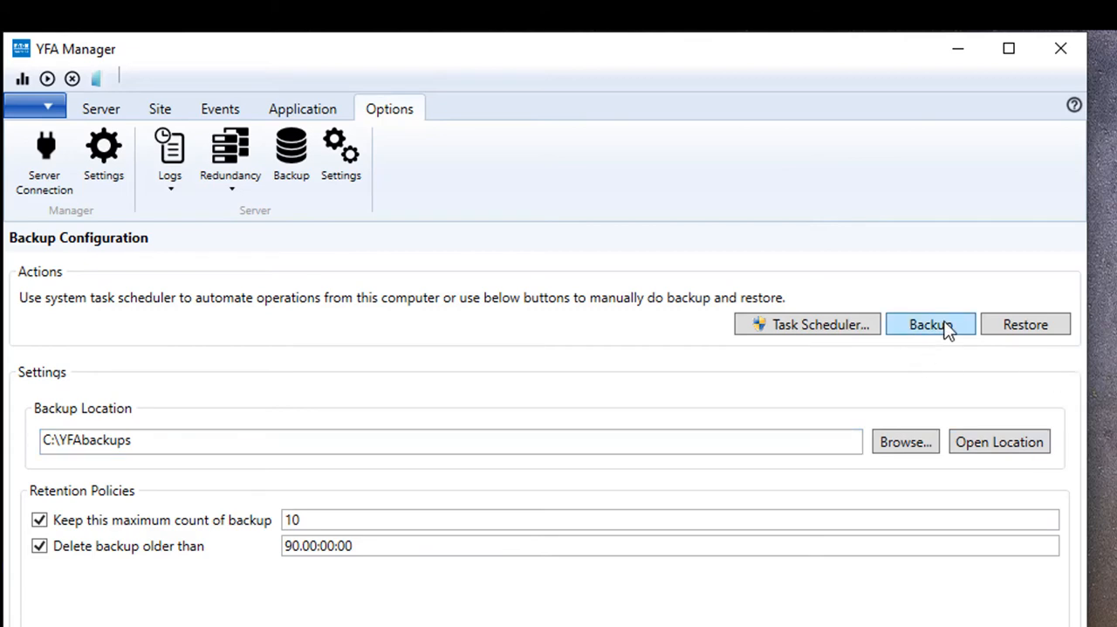
{"action": "mouse_move", "coordinate": [943, 335]}
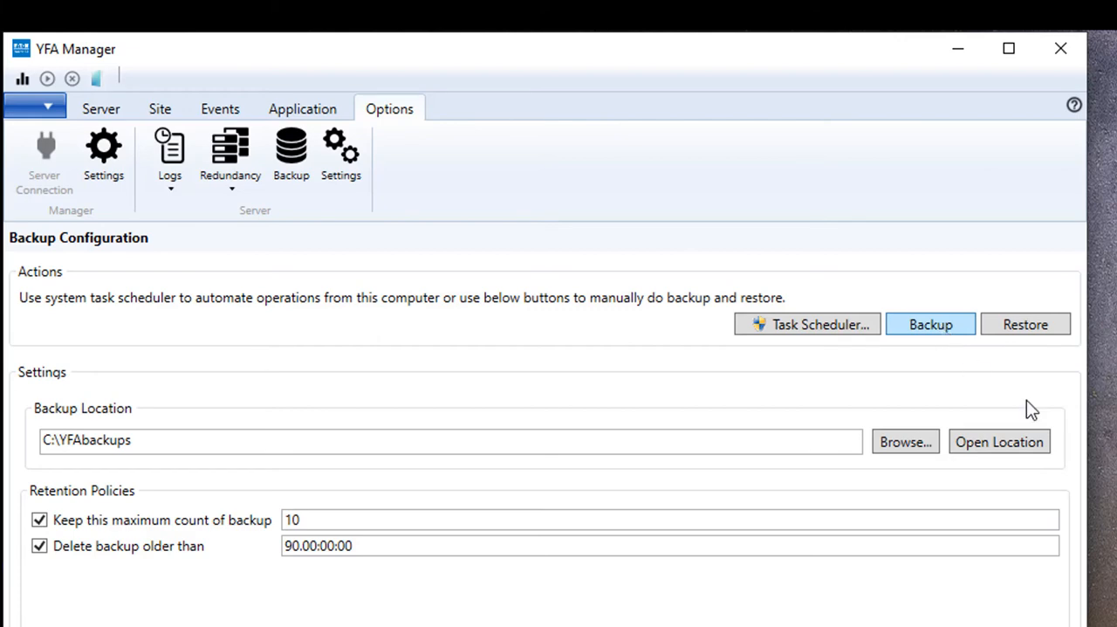
{"action": "mouse_move", "coordinate": [1014, 522]}
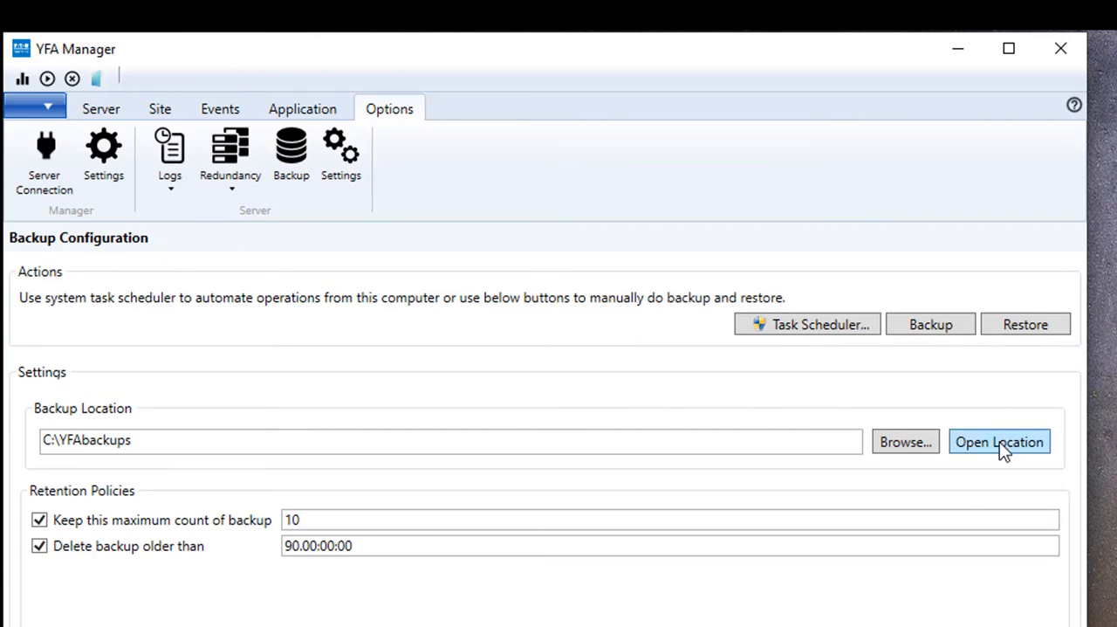
View the C:\YFAbackups folder contents showing the .ybk backup files
{"action": "left_click", "coordinate": [998, 441]}
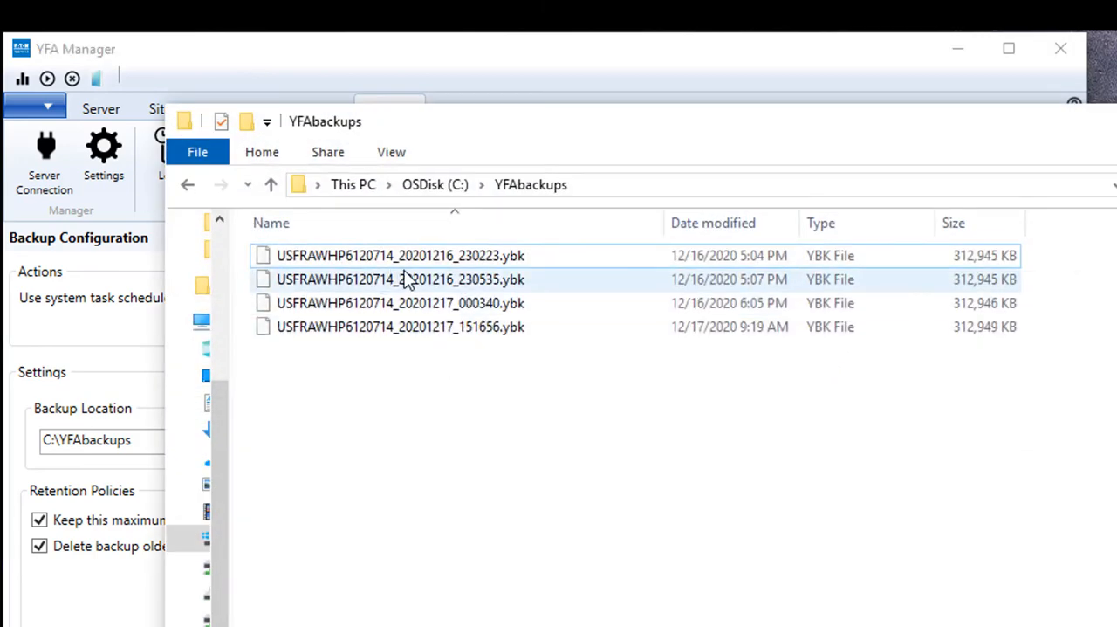
{"action": "mouse_move", "coordinate": [430, 336]}
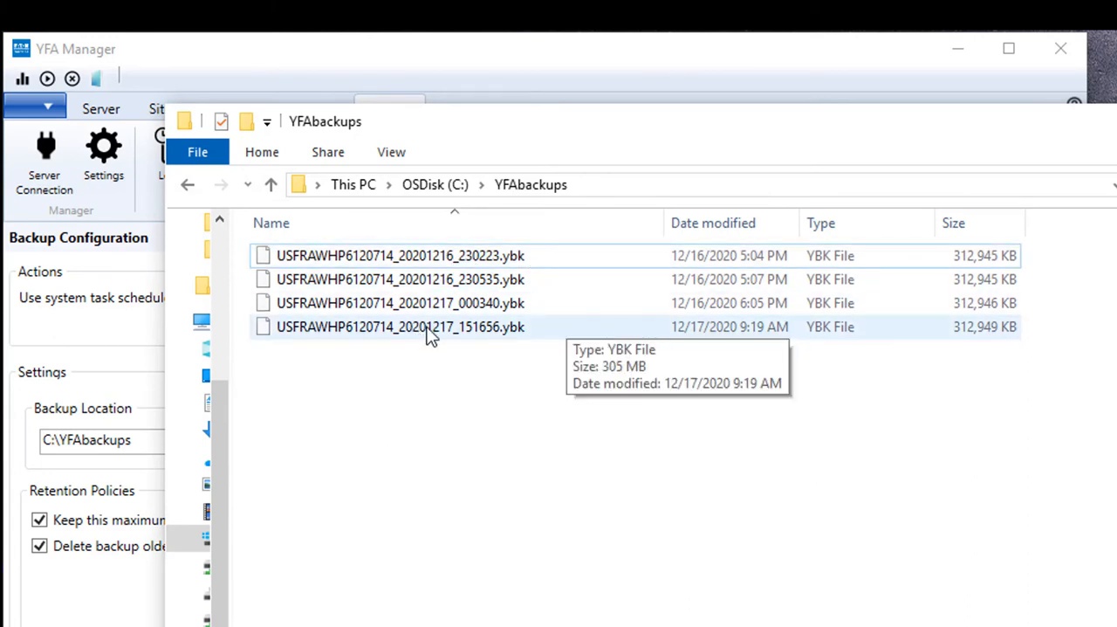
{"action": "mouse_move", "coordinate": [1005, 339]}
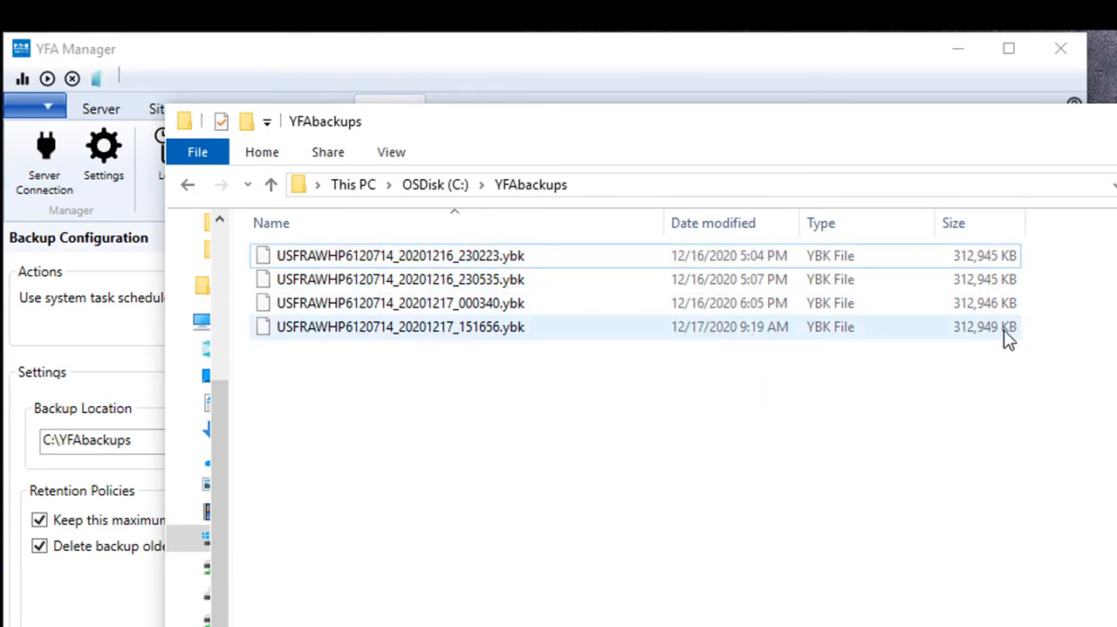
{"action": "mouse_move", "coordinate": [987, 346]}
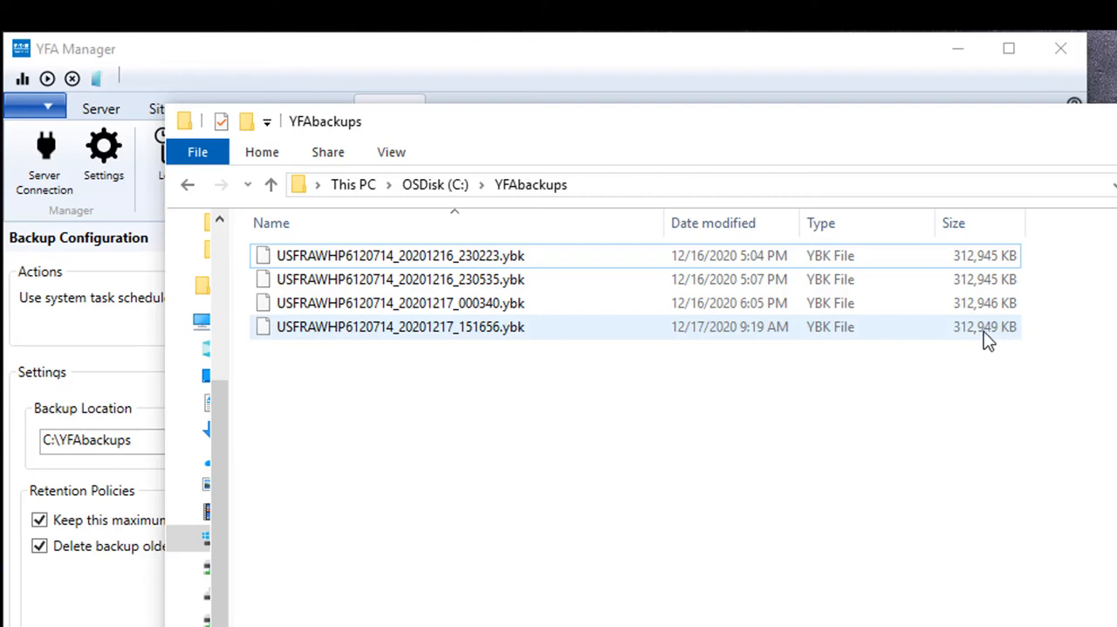
{"action": "mouse_move", "coordinate": [995, 344]}
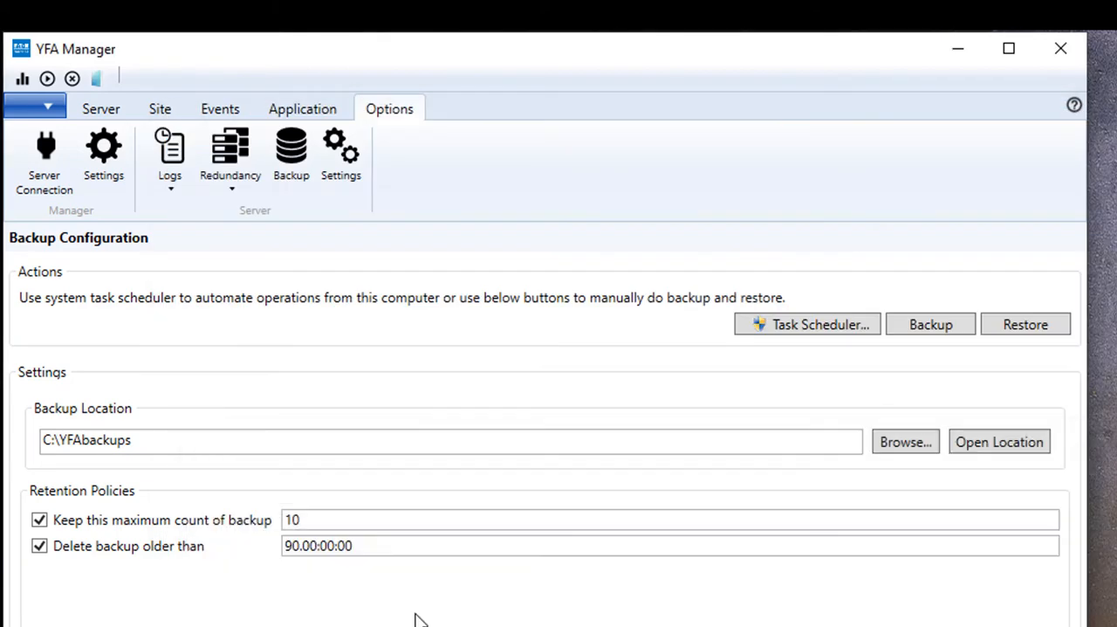
{"action": "mouse_move", "coordinate": [447, 595]}
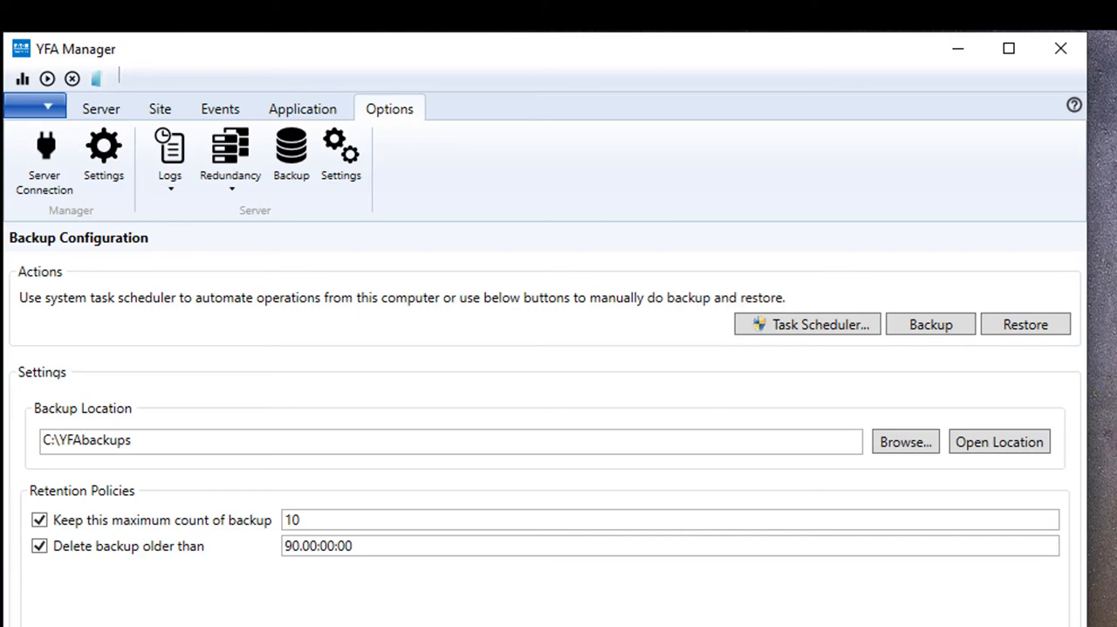
{"action": "left_click", "coordinate": [206, 441]}
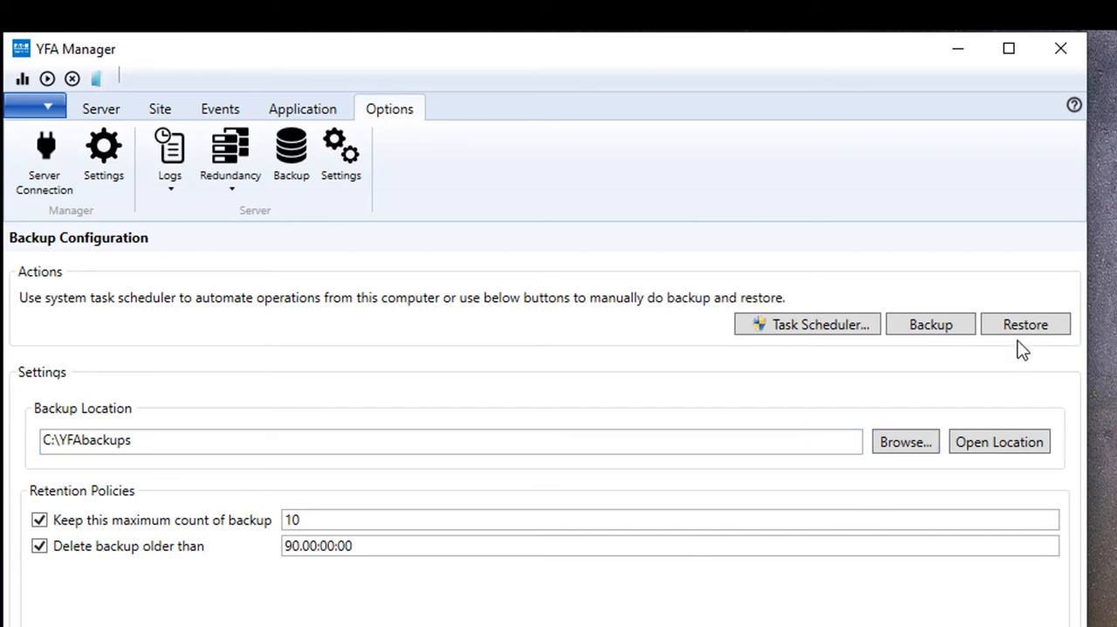
{"action": "mouse_move", "coordinate": [660, 486]}
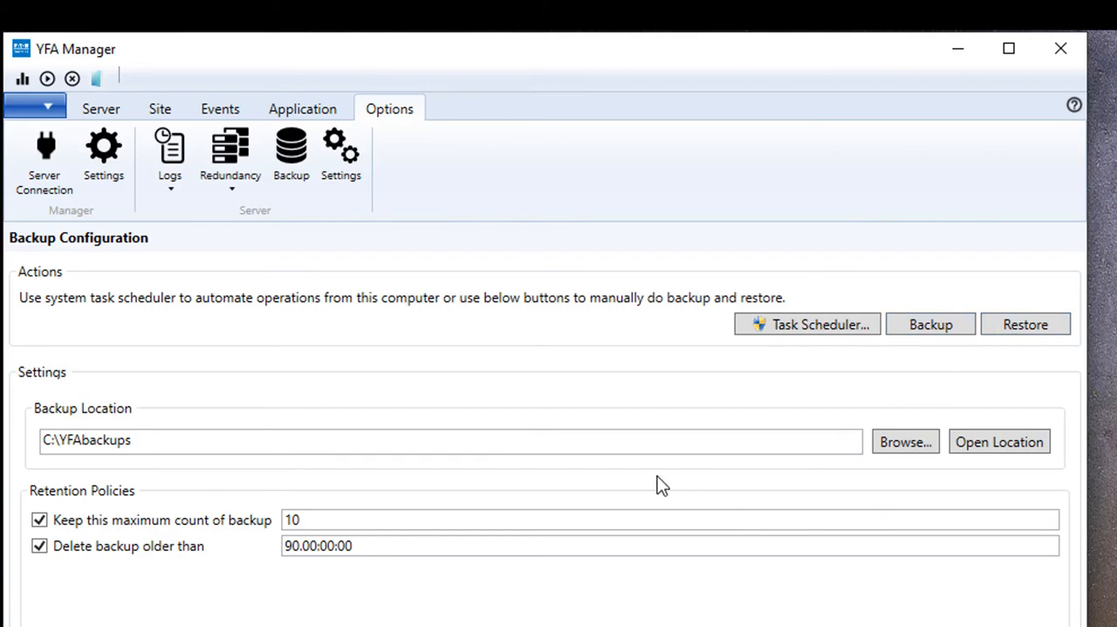
{"action": "mouse_move", "coordinate": [750, 377]}
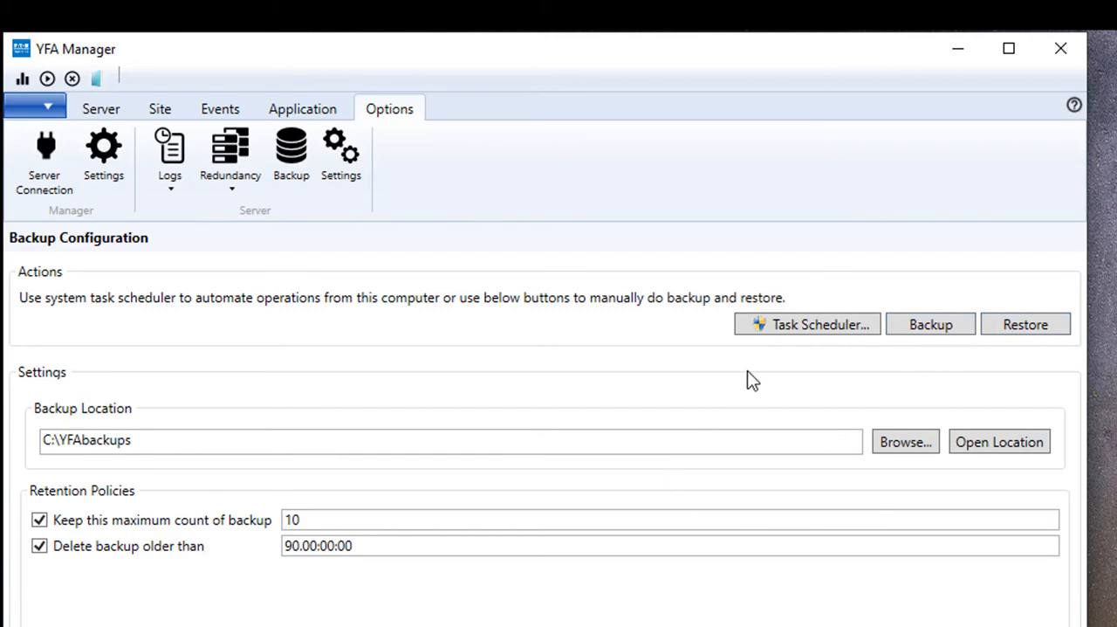
{"action": "mouse_move", "coordinate": [723, 376]}
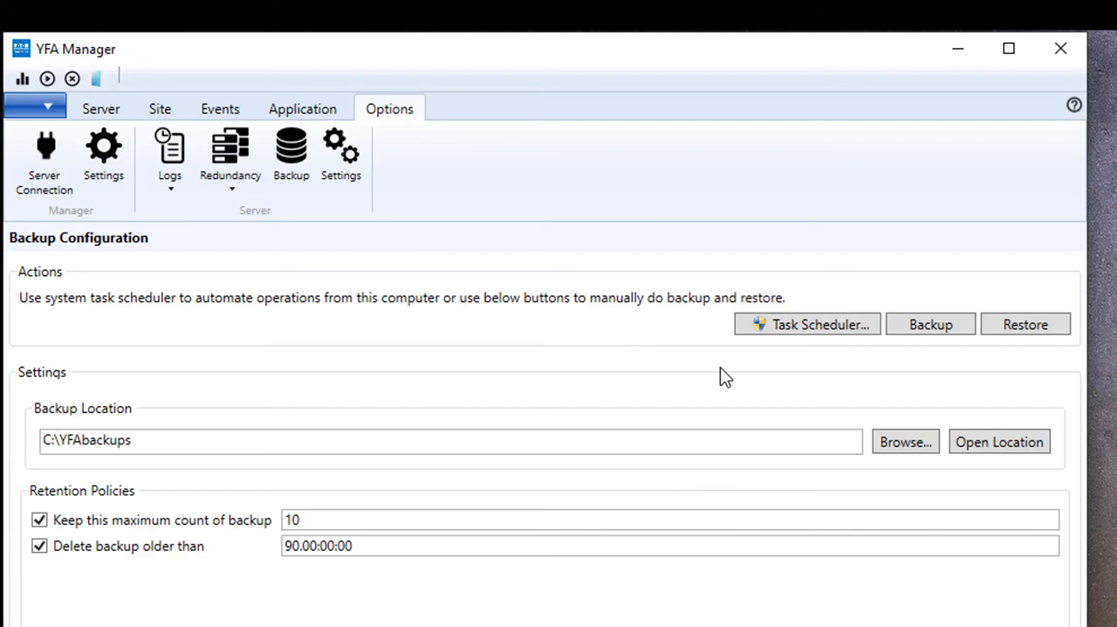
{"action": "mouse_move", "coordinate": [771, 330]}
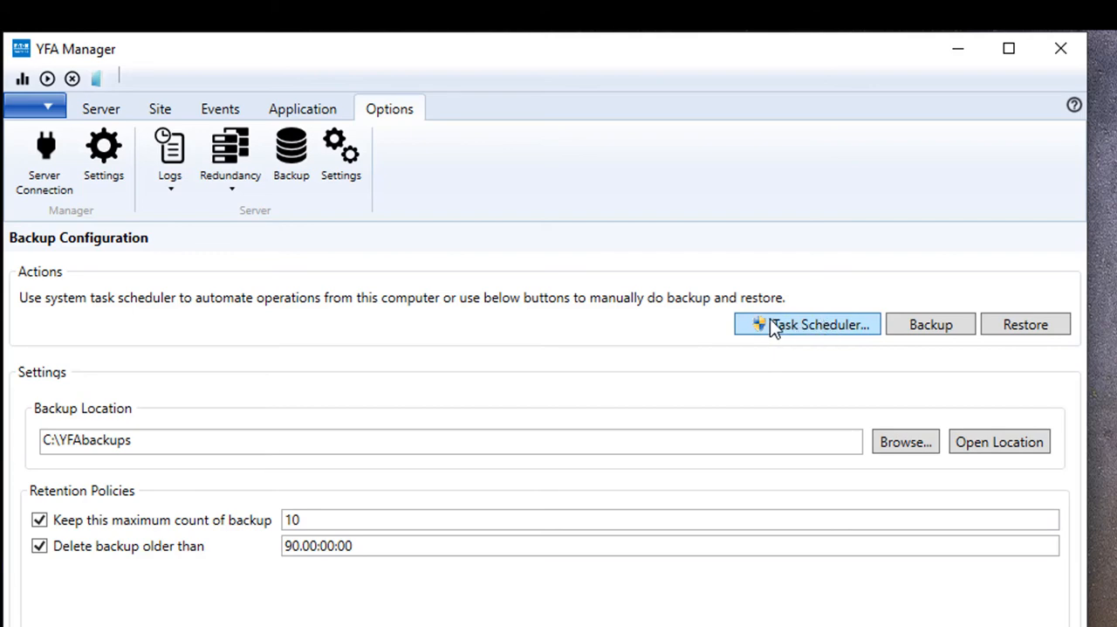
{"action": "mouse_move", "coordinate": [799, 333]}
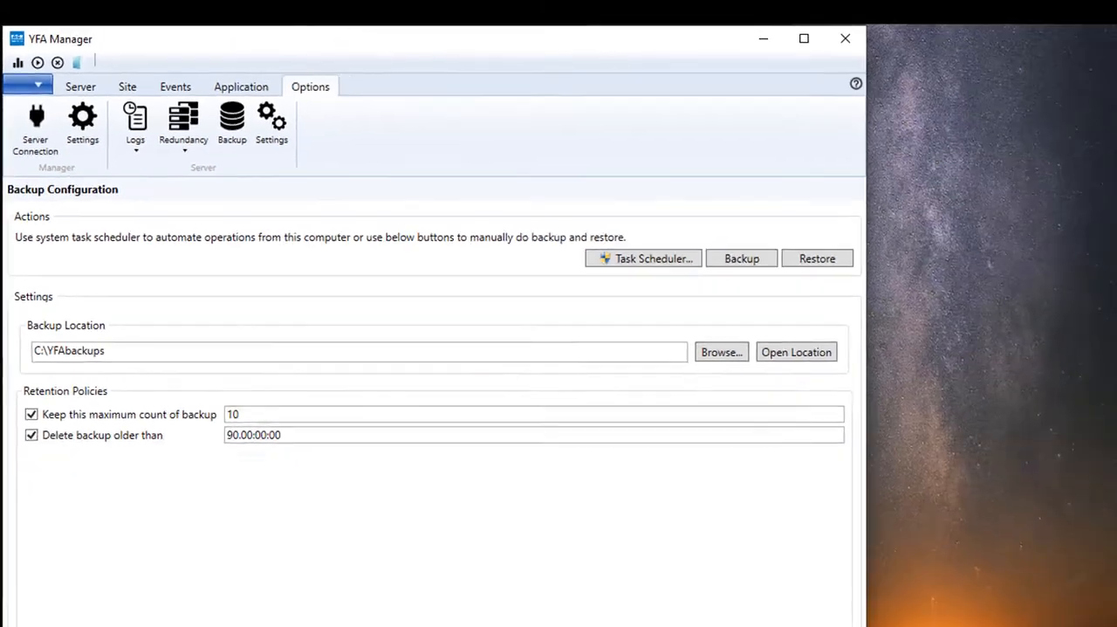
Launch Windows Task Scheduler from YFA Manager
{"action": "left_click", "coordinate": [643, 259]}
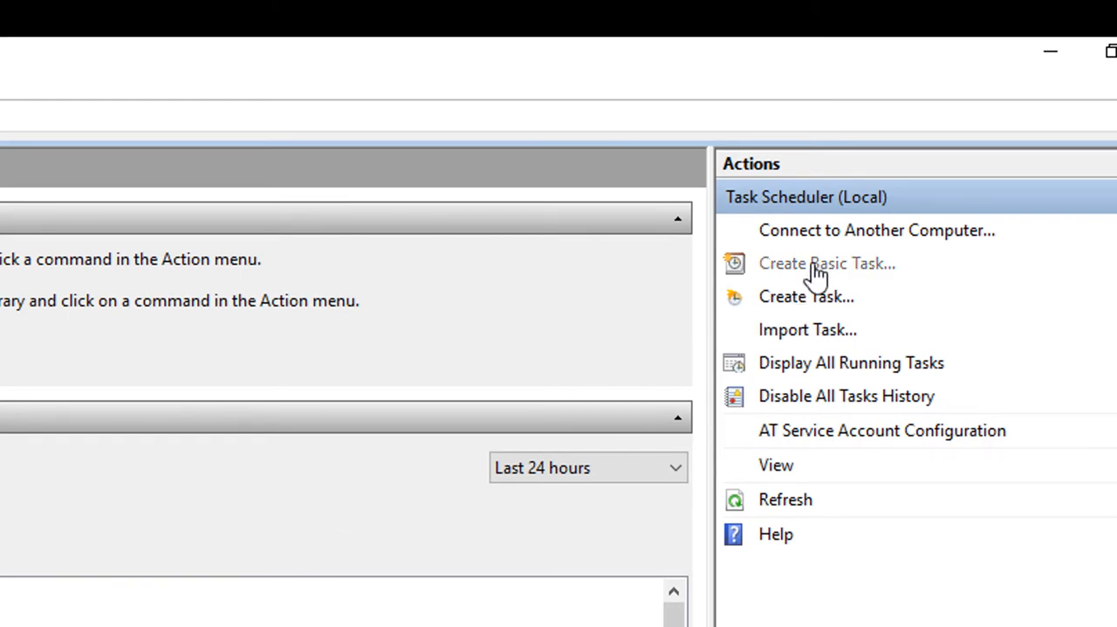
Start a new basic task named 'YFA_backup' and continue to its trigger page
{"action": "left_click", "coordinate": [827, 262]}
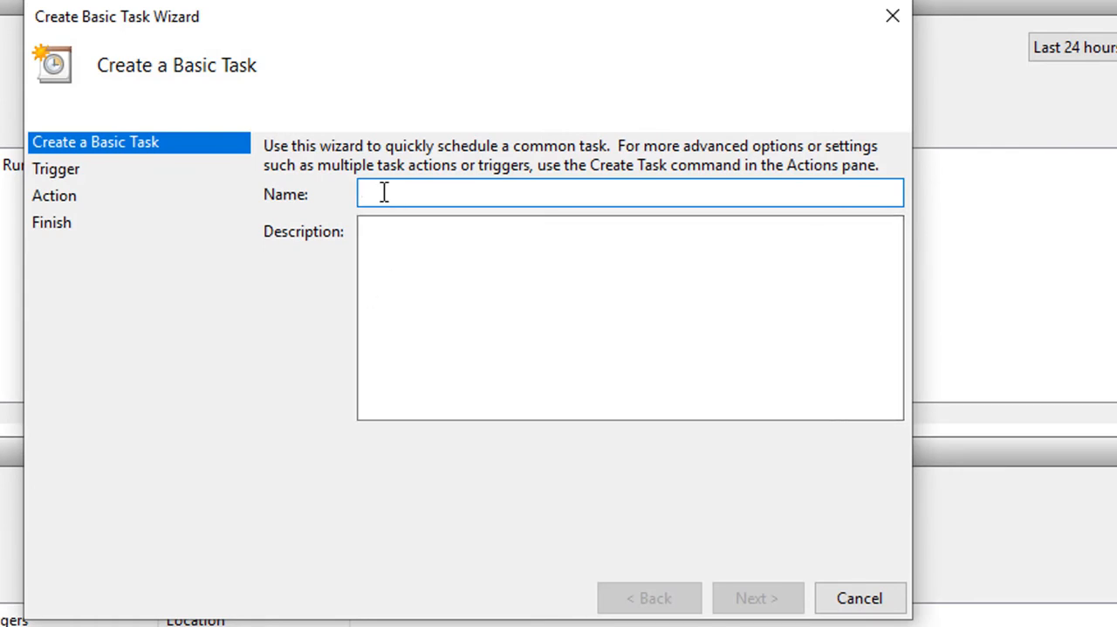
{"action": "type", "text": "YFA_ba"}
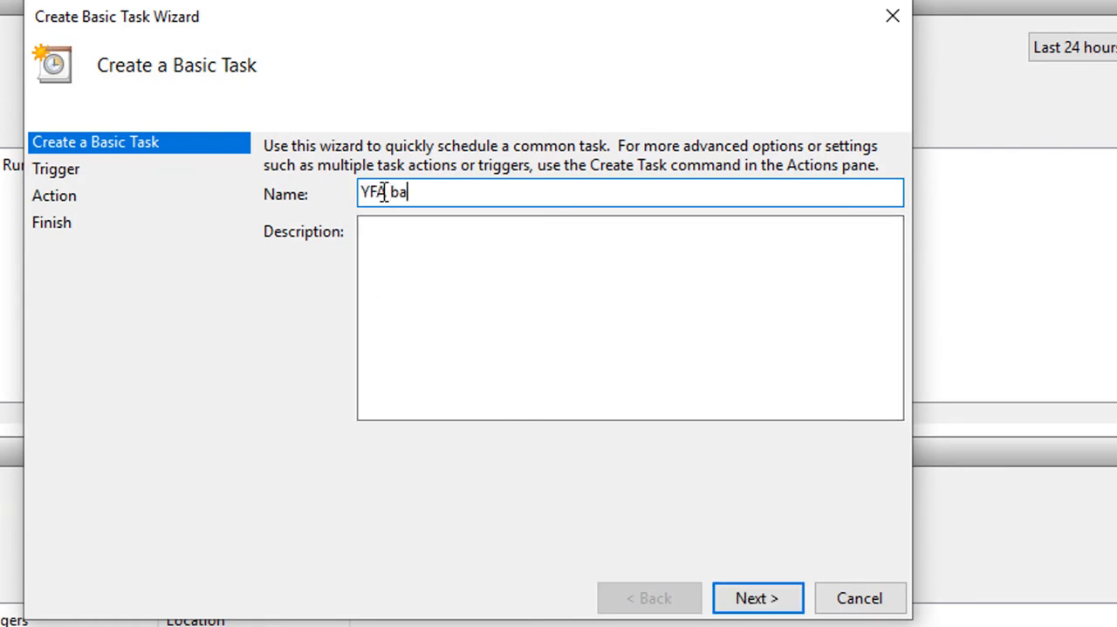
{"action": "type", "text": "ckup"}
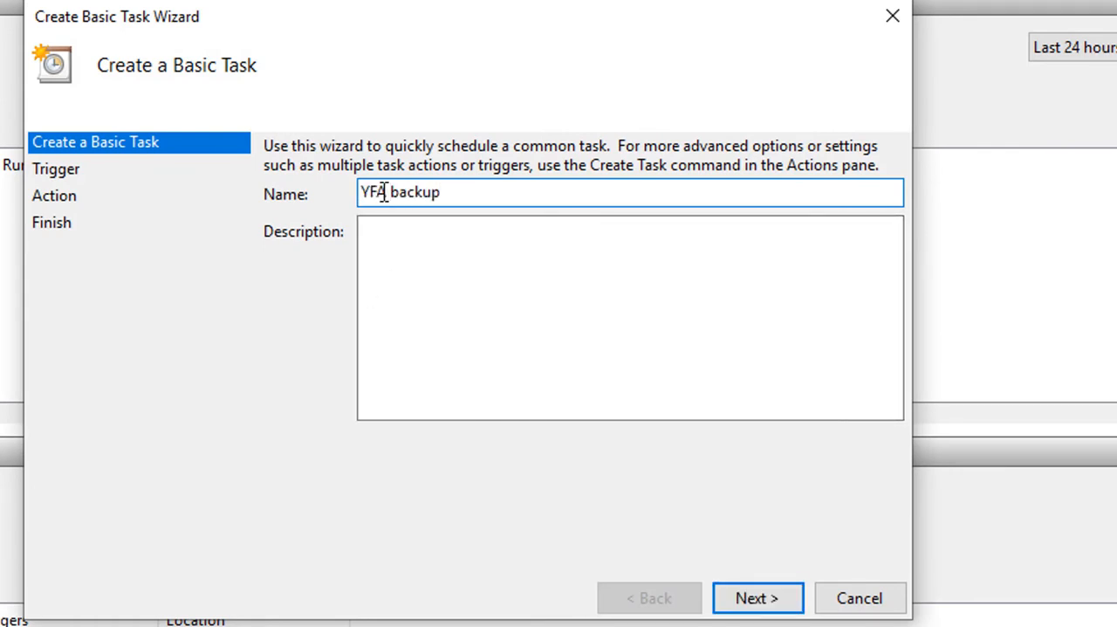
{"action": "left_click", "coordinate": [758, 597]}
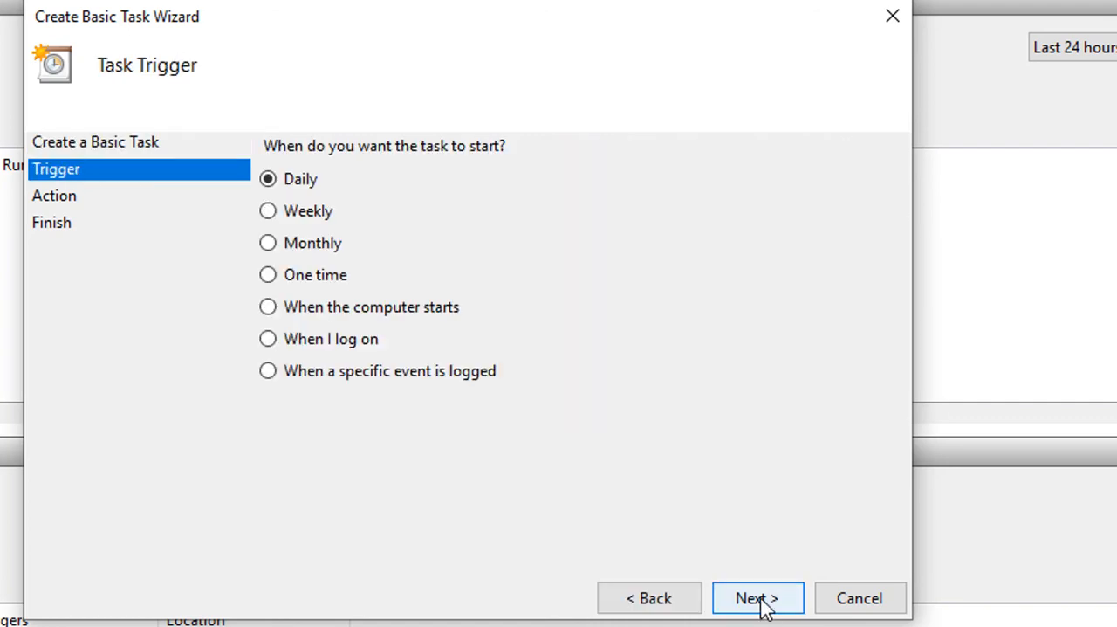
{"action": "mouse_move", "coordinate": [321, 324]}
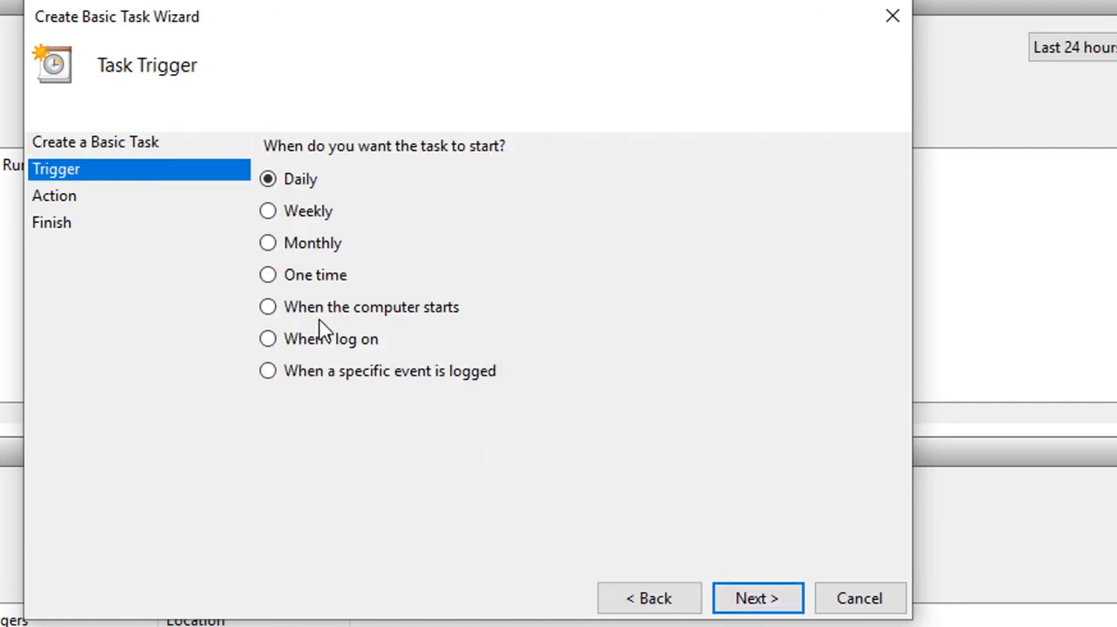
{"action": "mouse_move", "coordinate": [220, 156]}
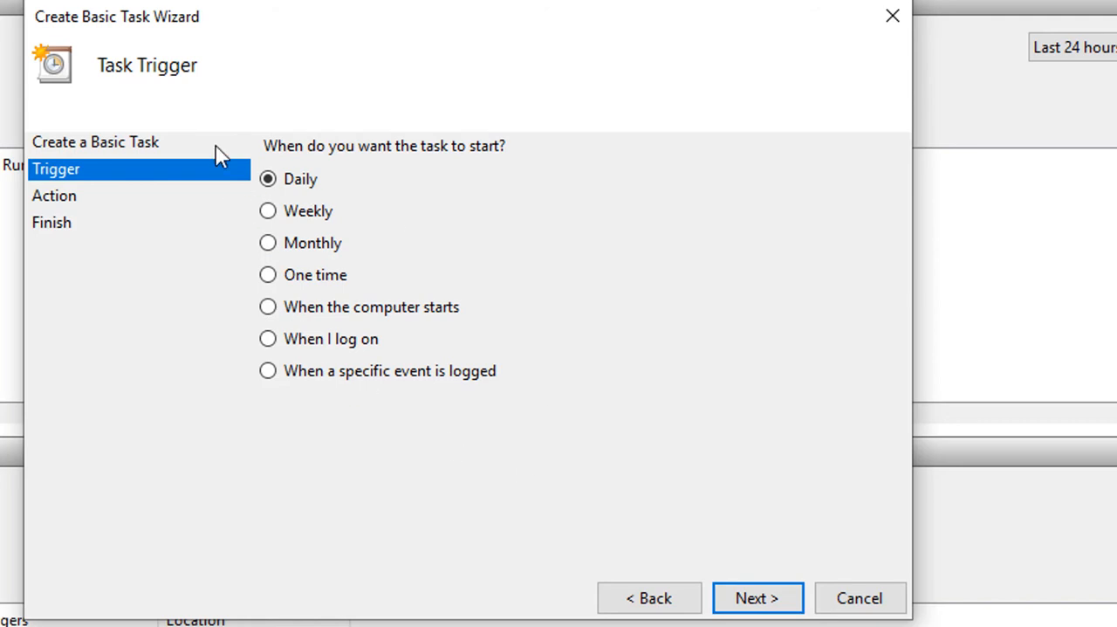
{"action": "mouse_move", "coordinate": [269, 209]}
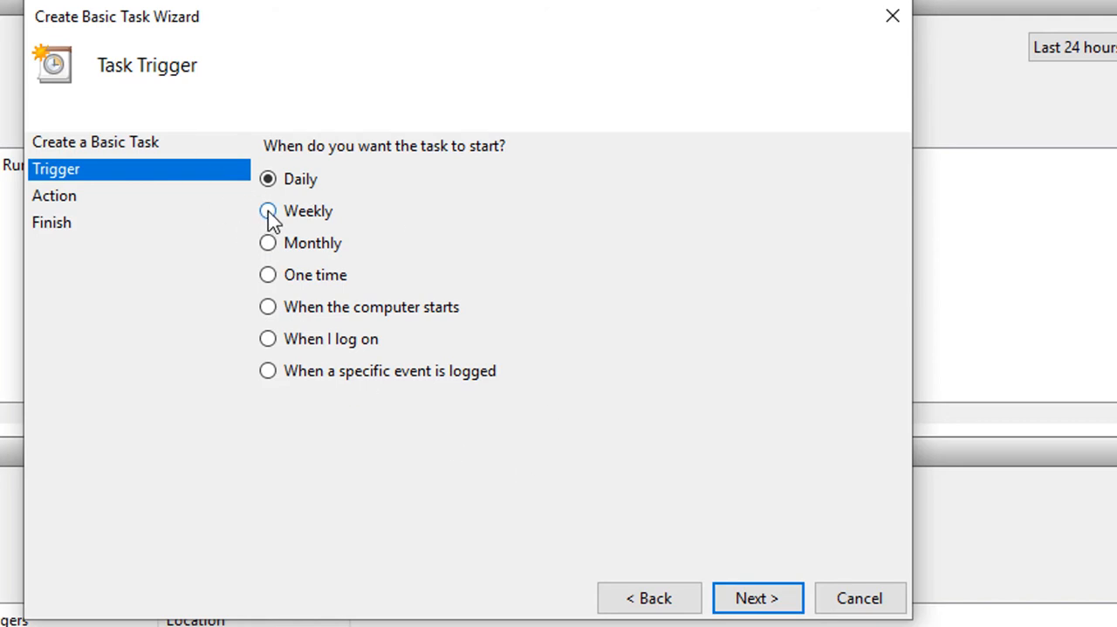
{"action": "mouse_move", "coordinate": [251, 215]}
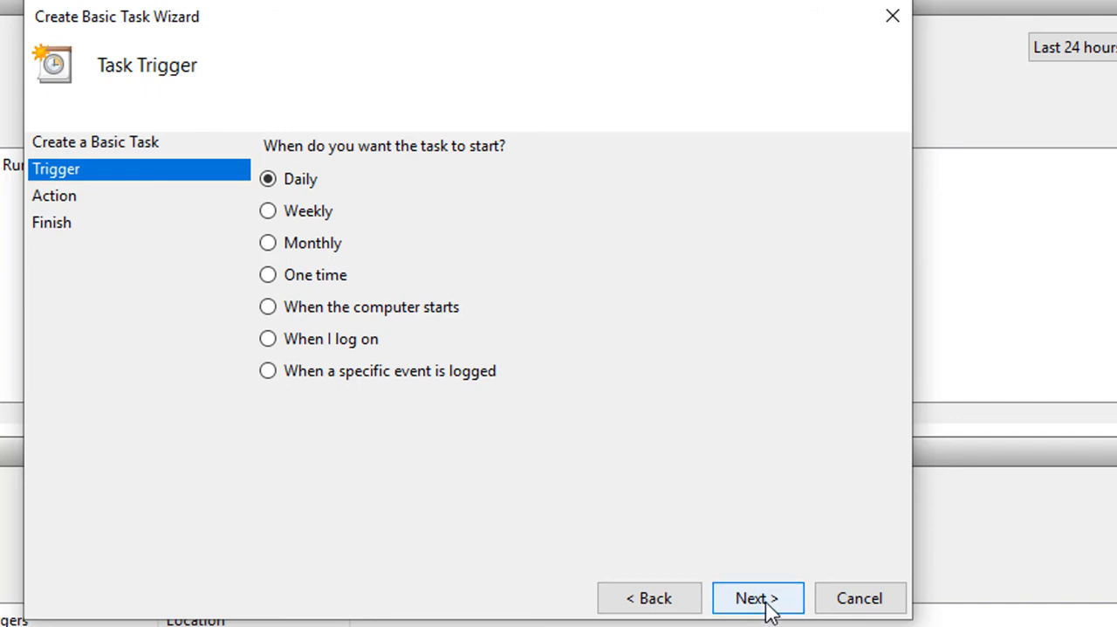
Set the daily trigger to start at 10:20:48 PM and continue to the Action page
{"action": "left_click", "coordinate": [758, 597]}
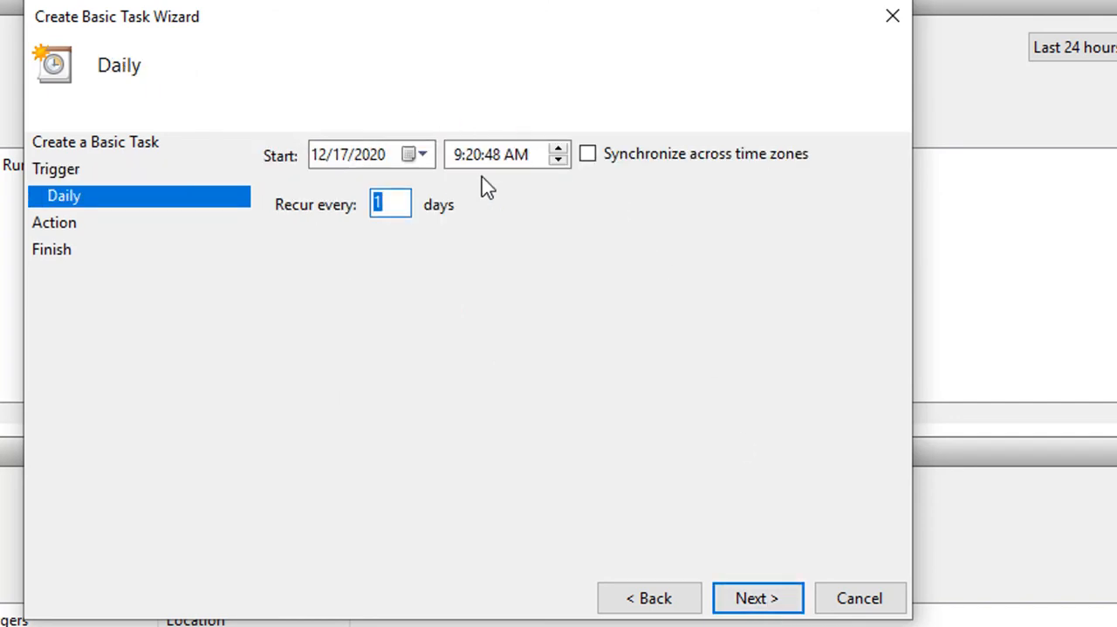
{"action": "mouse_move", "coordinate": [415, 187]}
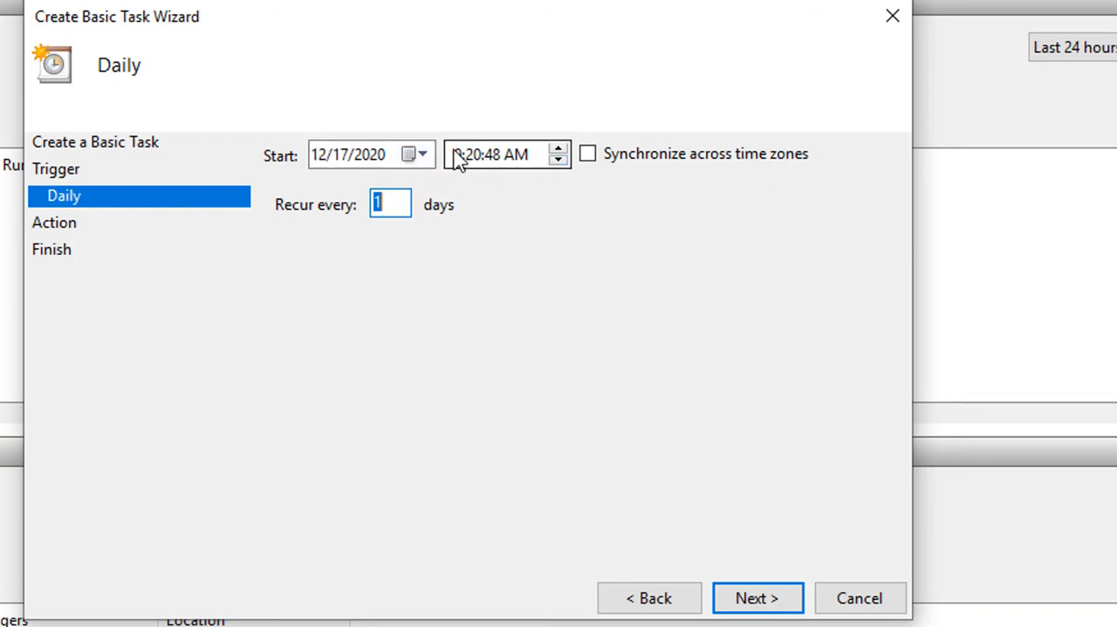
{"action": "left_click", "coordinate": [461, 154]}
{"action": "type", "text": "P"}
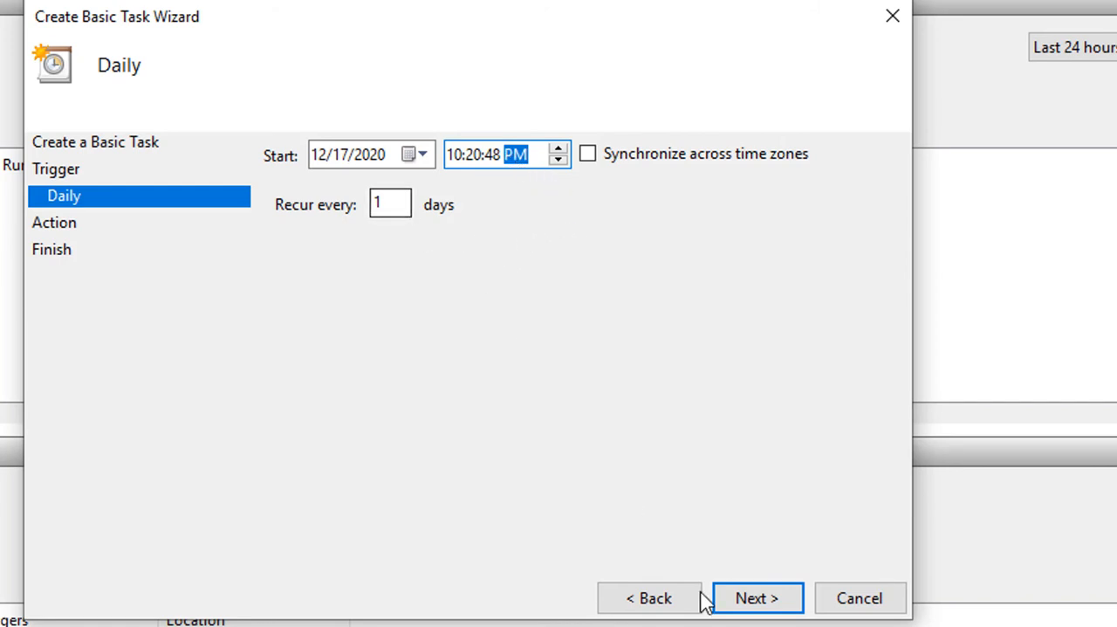
{"action": "left_click", "coordinate": [763, 597]}
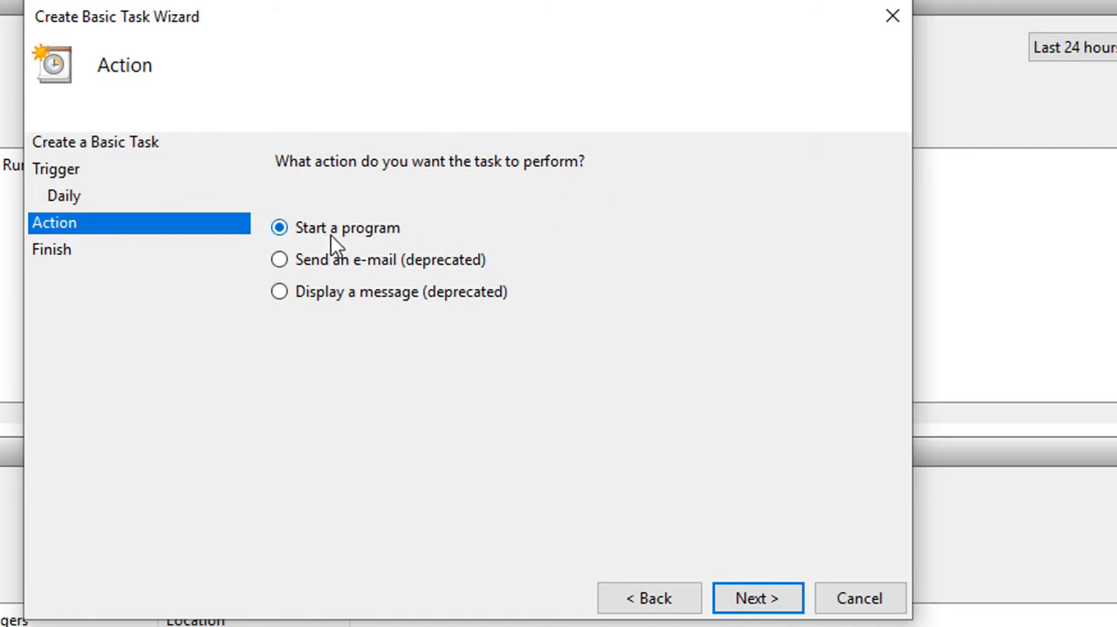
Set the action to run the command-line exe under C:\Program Files (x86)\Cooper Power Systems with argument /Backup
{"action": "left_click", "coordinate": [758, 597]}
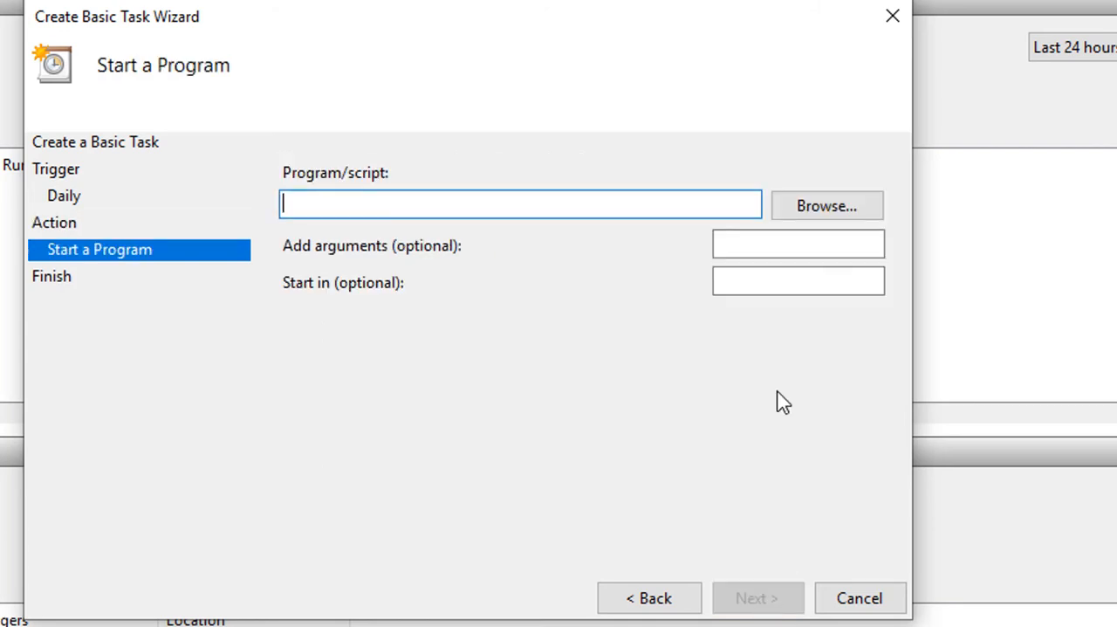
{"action": "mouse_move", "coordinate": [343, 360]}
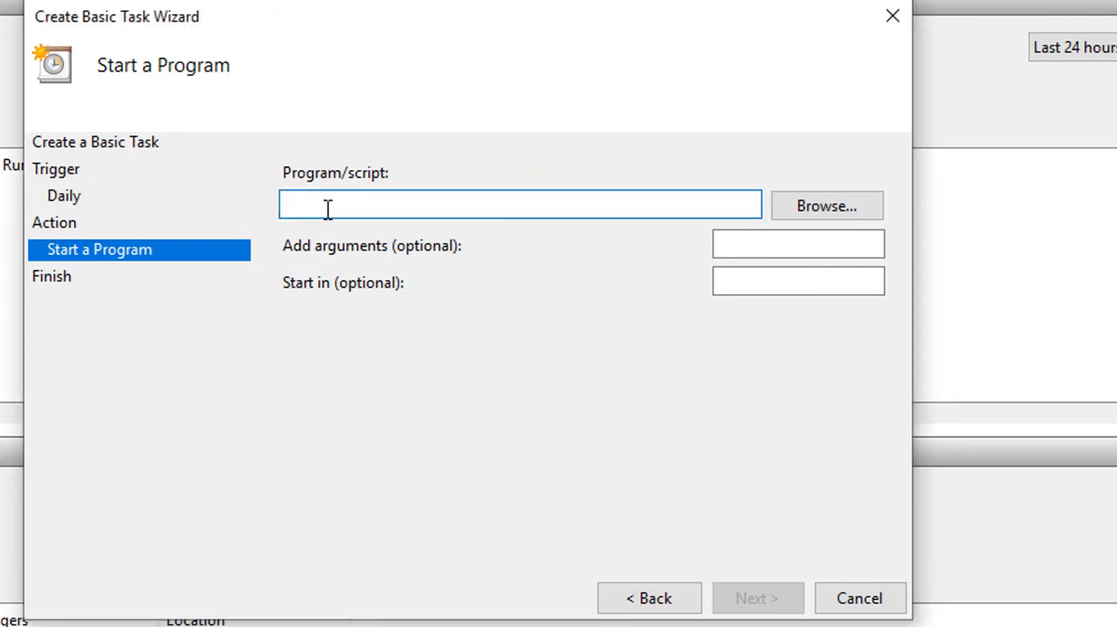
{"action": "type", "text": "\"C:\\Program File ("}
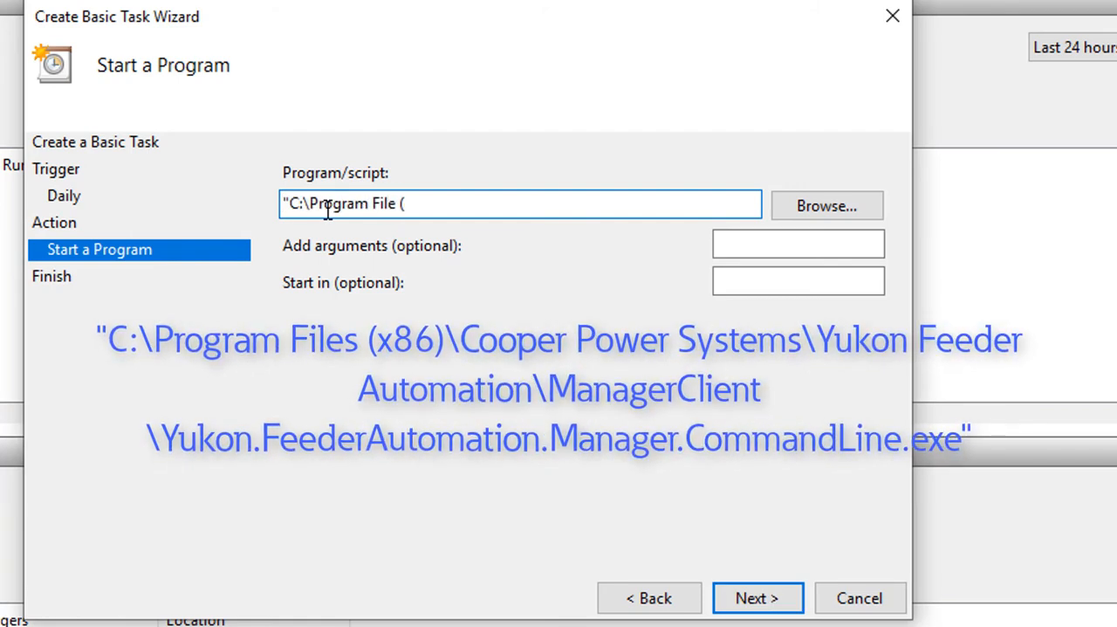
{"action": "type", "text": "x86)\\Cooper Power Systems"}
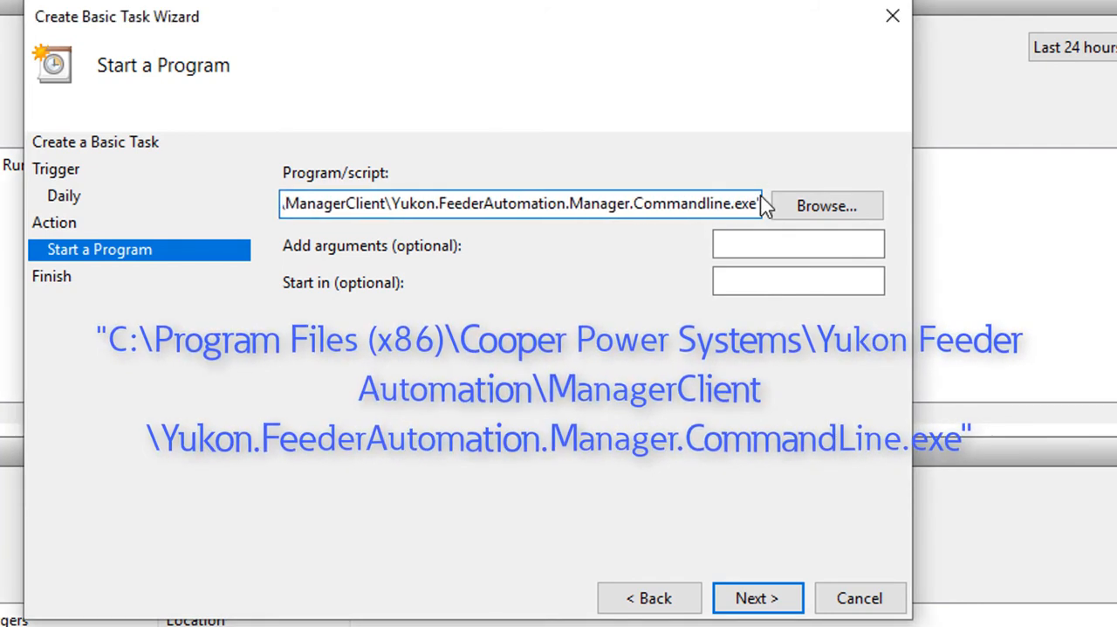
{"action": "left_click", "coordinate": [798, 244]}
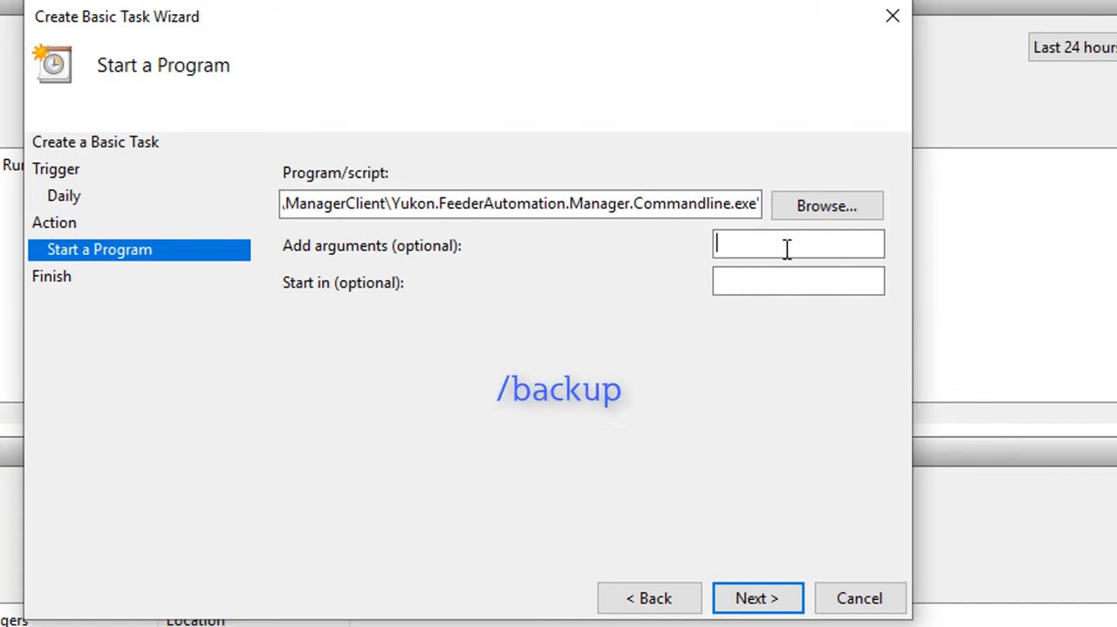
{"action": "mouse_move", "coordinate": [342, 261]}
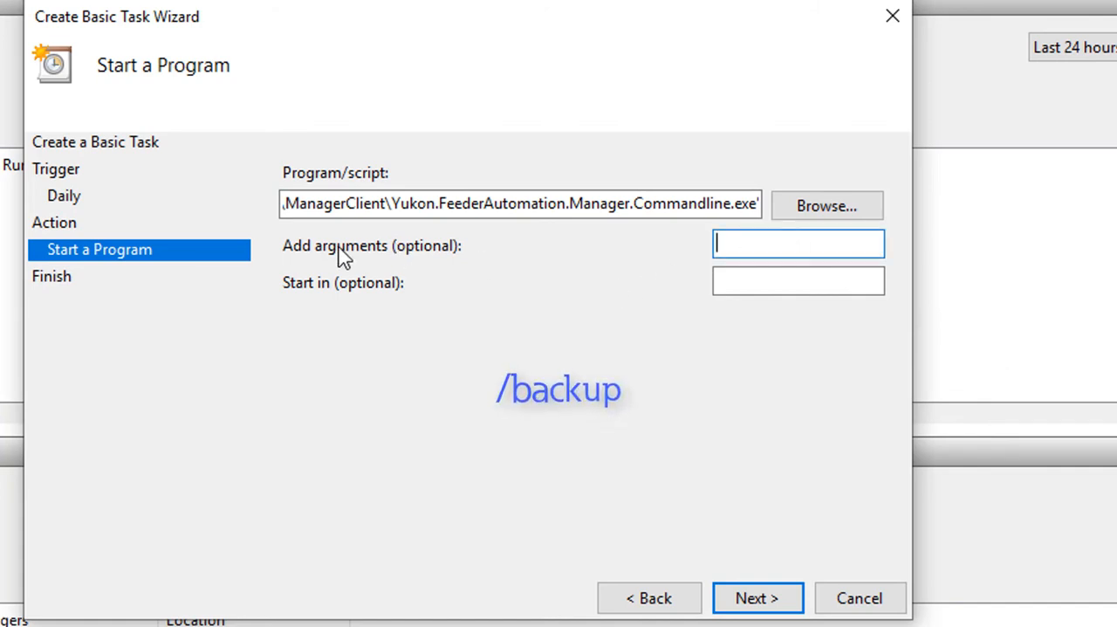
{"action": "type", "text": "/B"}
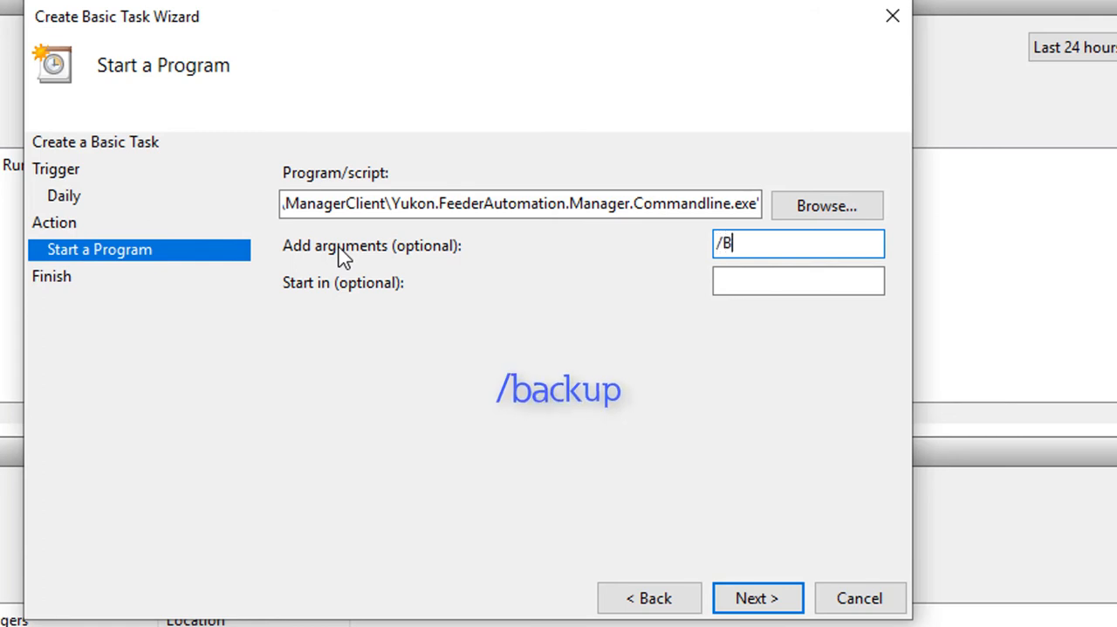
{"action": "type", "text": "ack"}
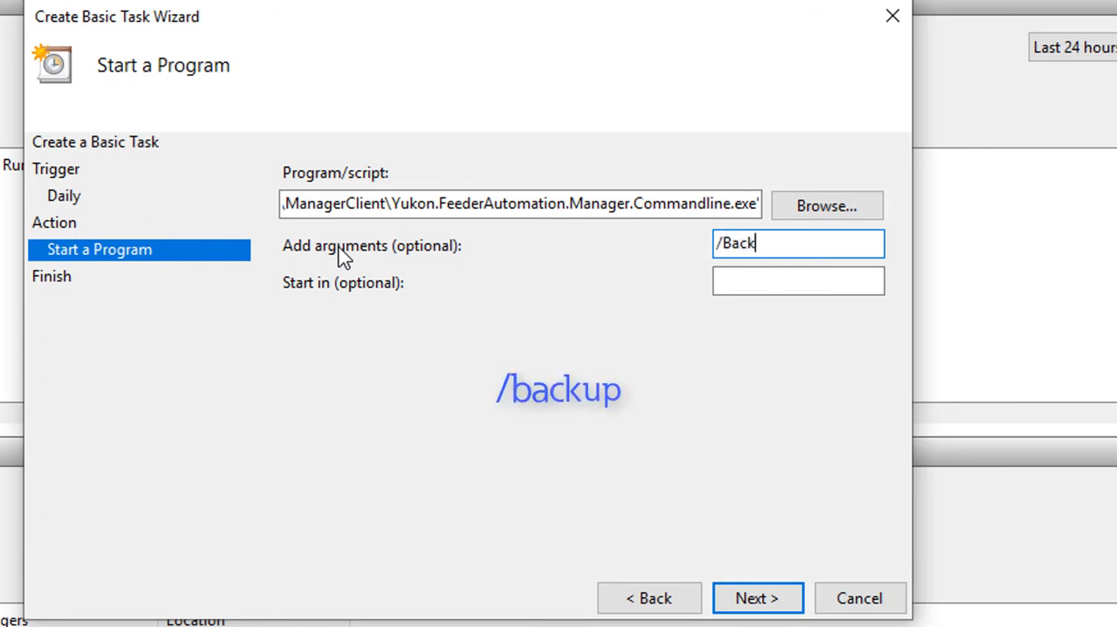
{"action": "type", "text": "up"}
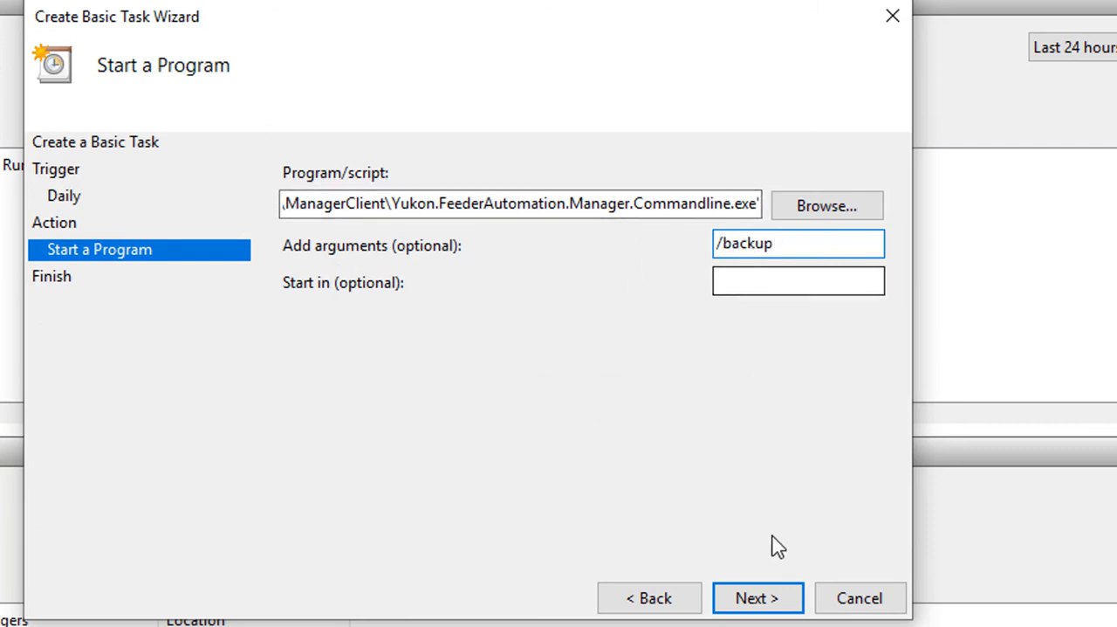
Finish the wizard to create the YFA backups scheduled task
{"action": "left_click", "coordinate": [758, 597]}
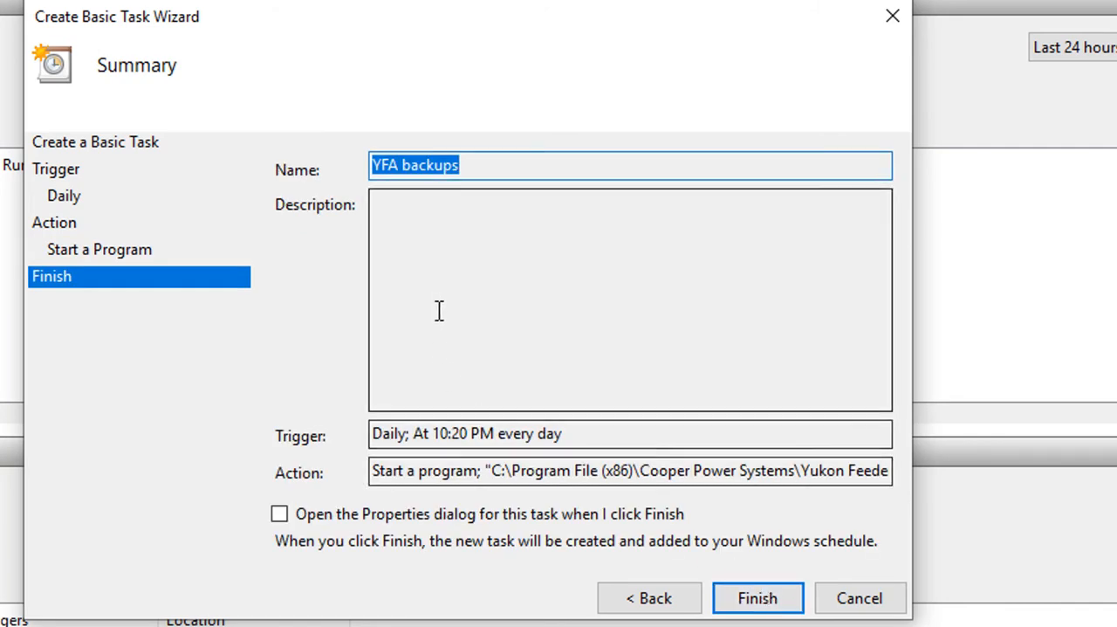
{"action": "mouse_move", "coordinate": [817, 567]}
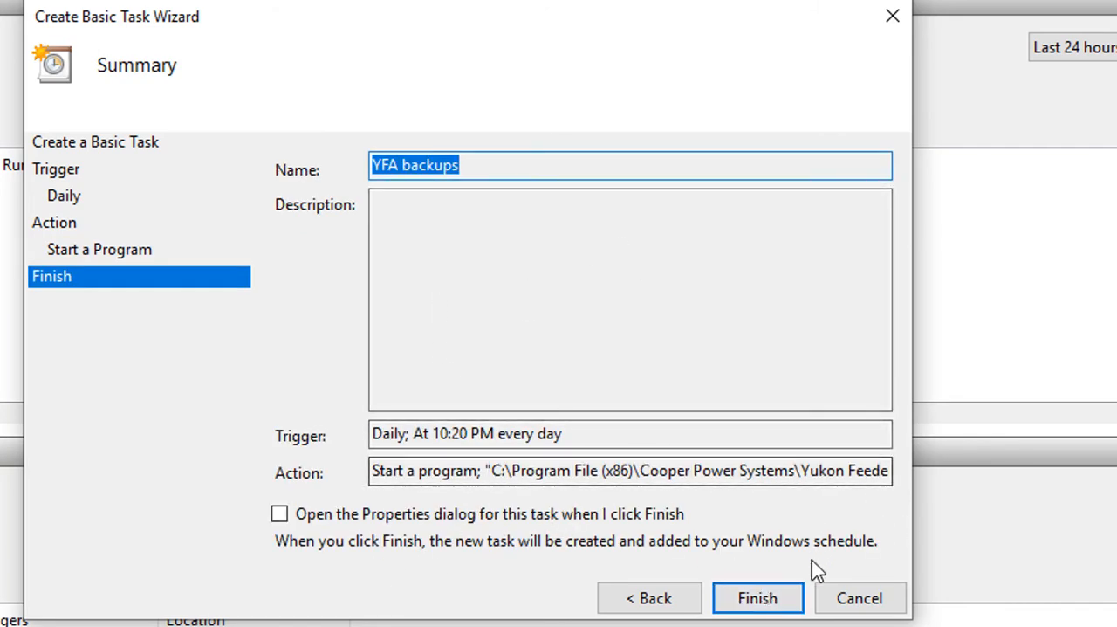
{"action": "left_click", "coordinate": [758, 597]}
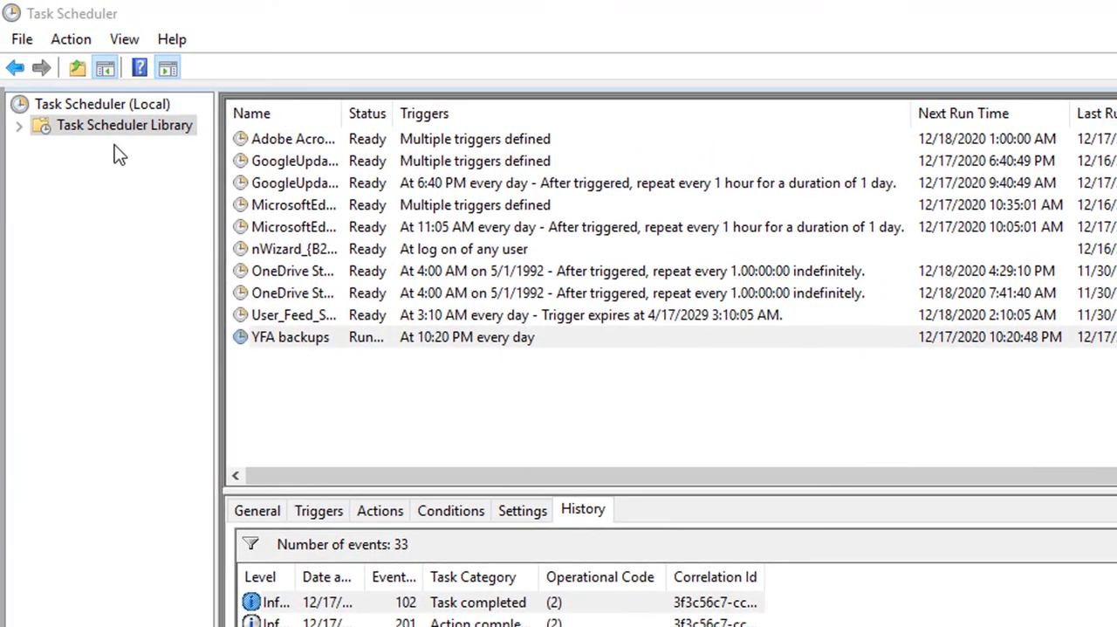
{"action": "mouse_move", "coordinate": [122, 136]}
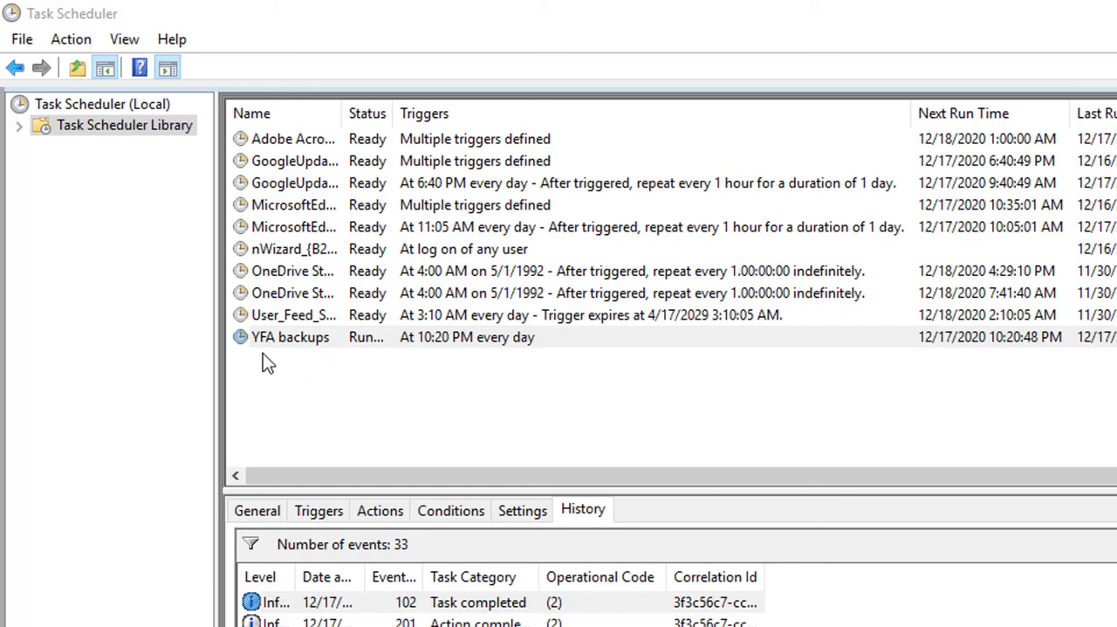
{"action": "mouse_move", "coordinate": [320, 349]}
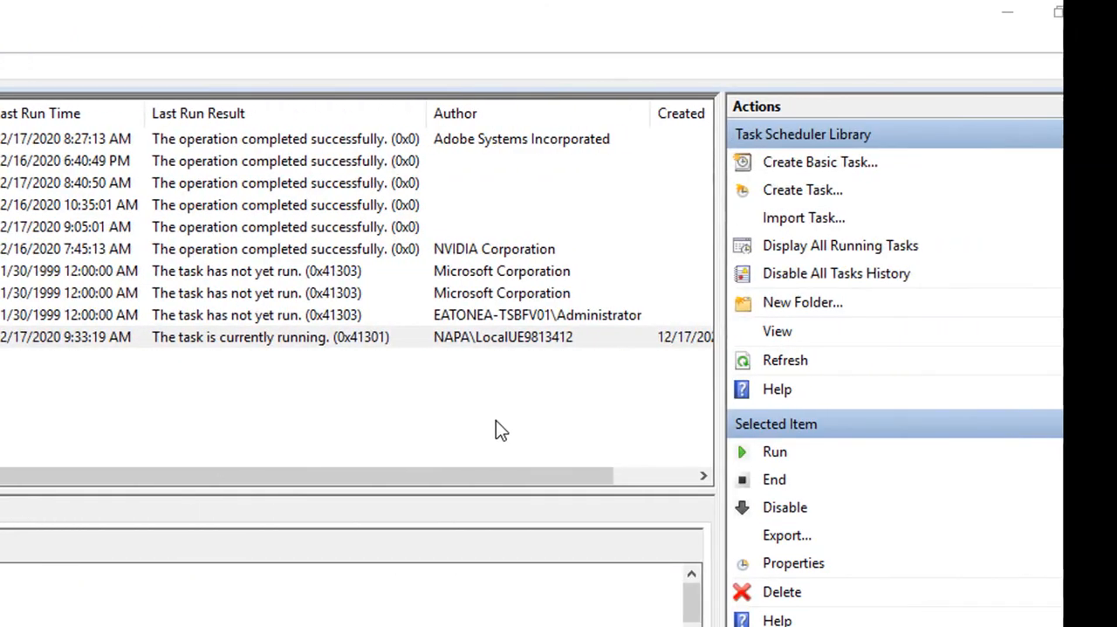
{"action": "mouse_move", "coordinate": [792, 463]}
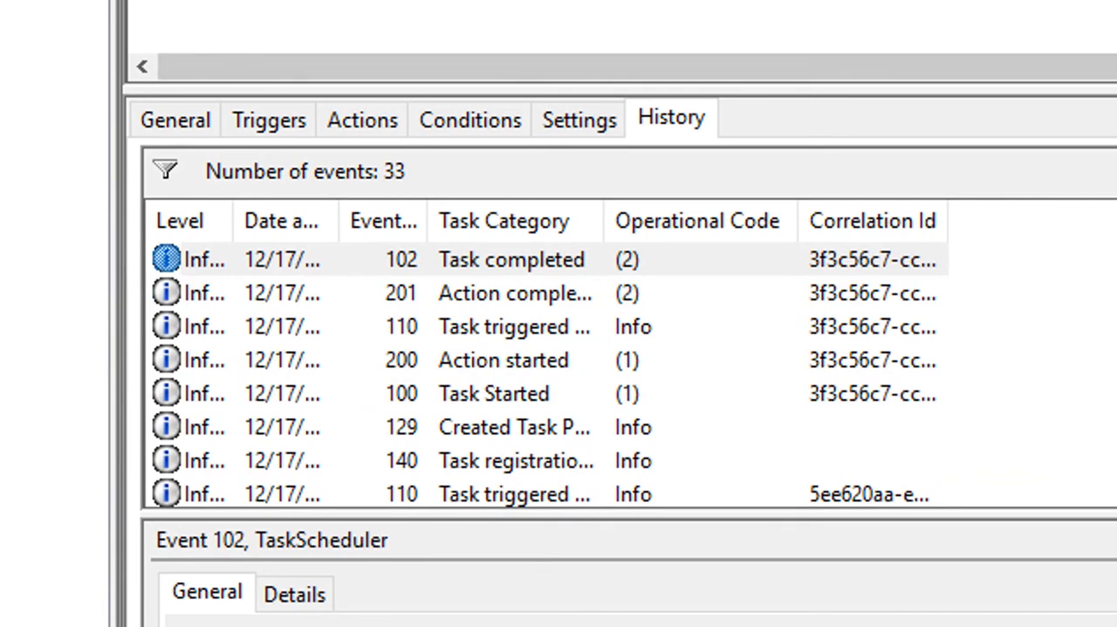
{"action": "mouse_move", "coordinate": [485, 504]}
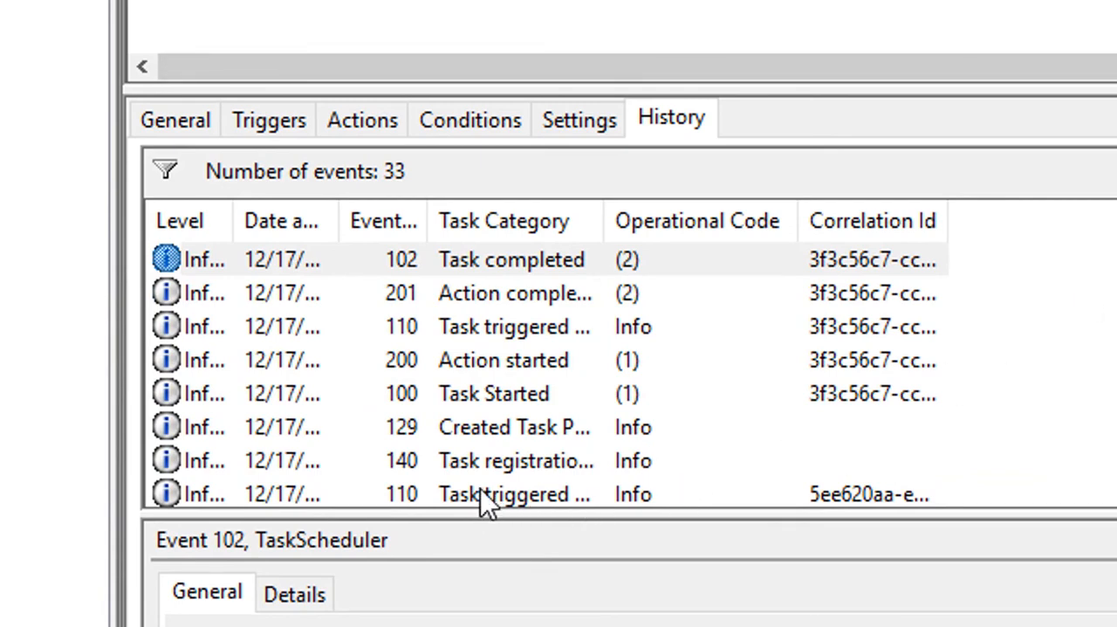
{"action": "mouse_move", "coordinate": [523, 278]}
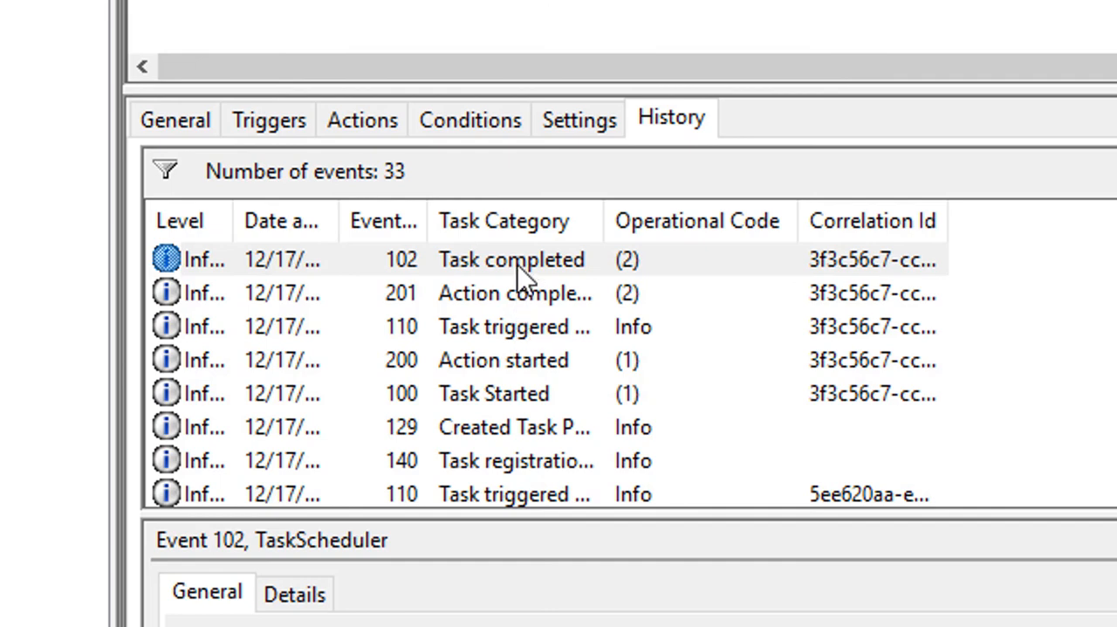
{"action": "mouse_move", "coordinate": [637, 280]}
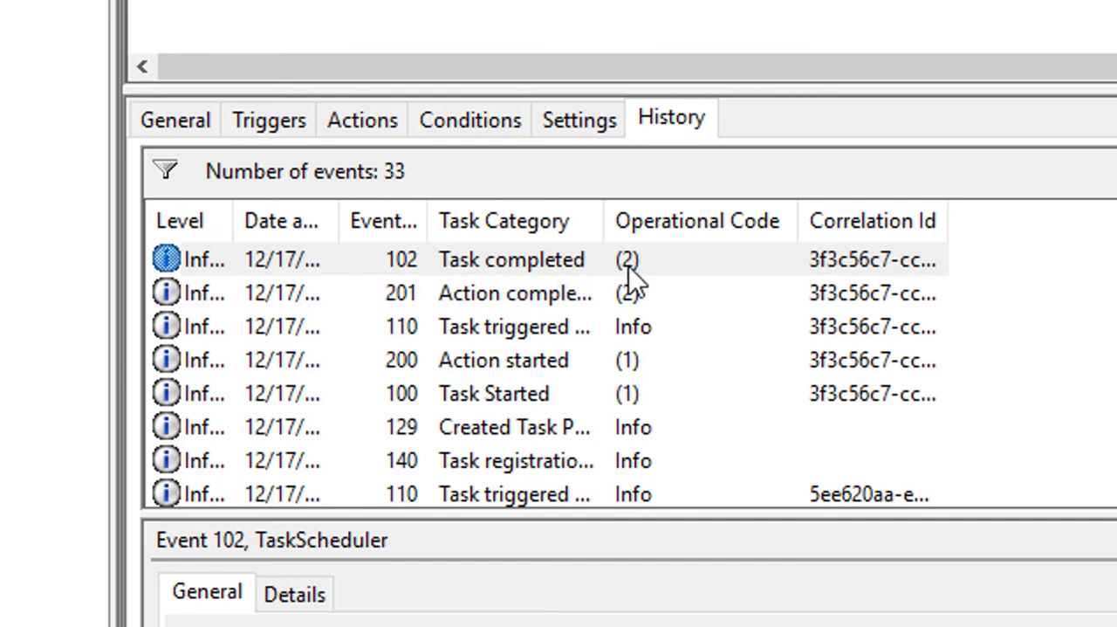
{"action": "mouse_move", "coordinate": [632, 282]}
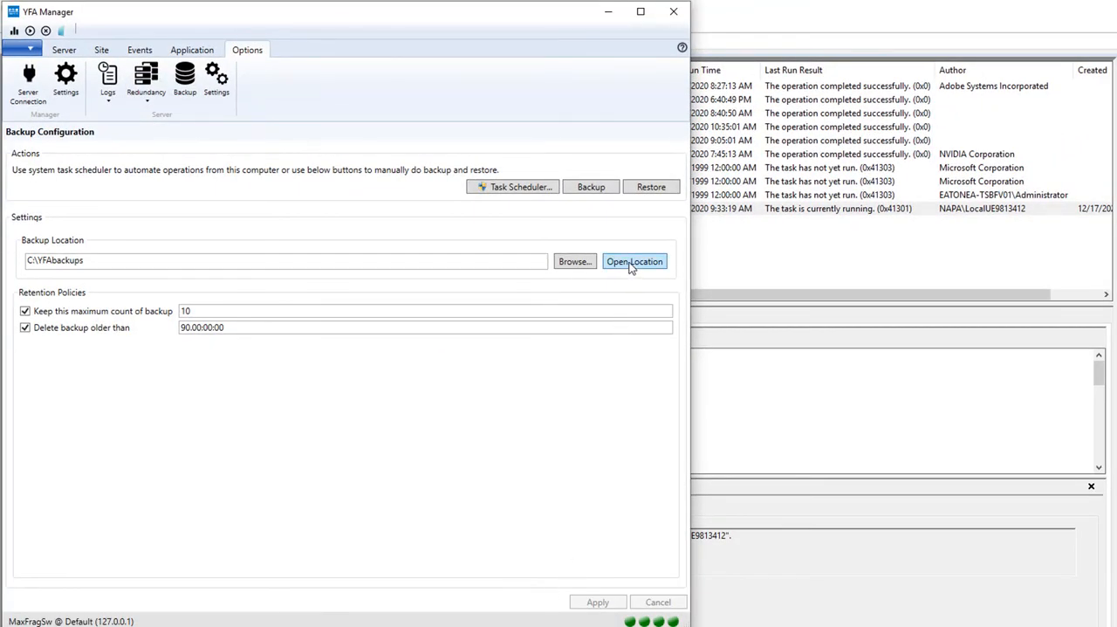
{"action": "left_click", "coordinate": [635, 260]}
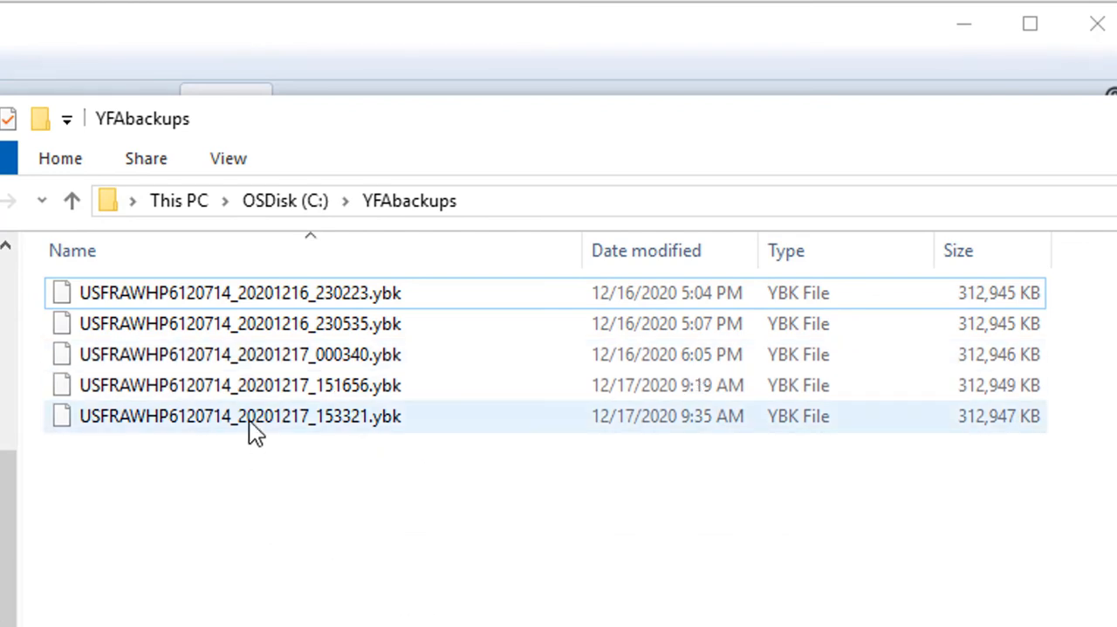
{"action": "mouse_move", "coordinate": [557, 445]}
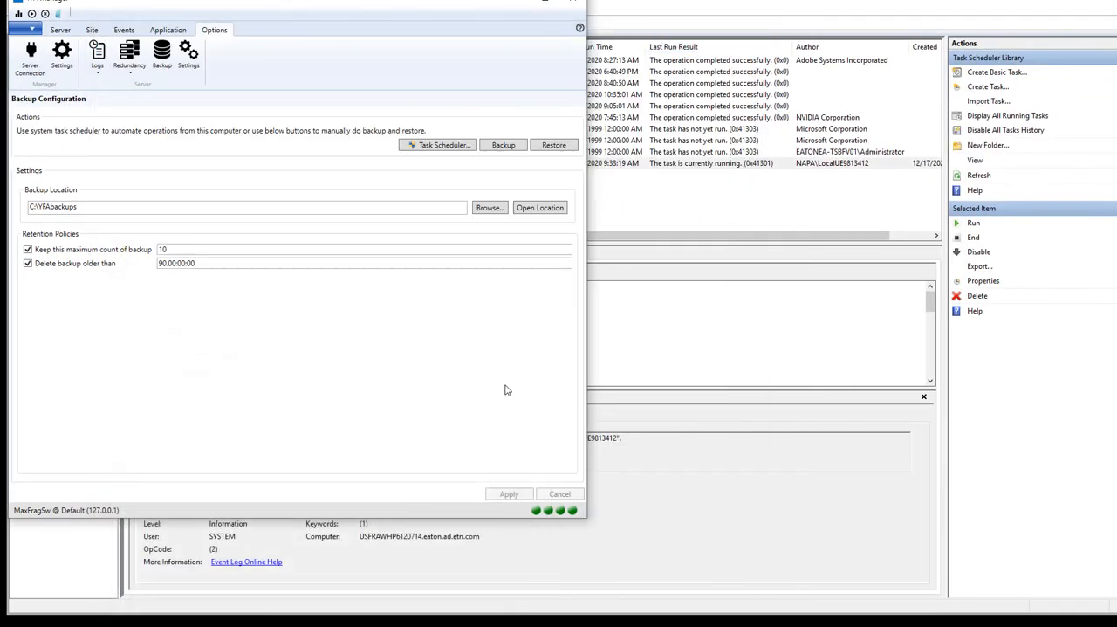
{"action": "mouse_move", "coordinate": [501, 380]}
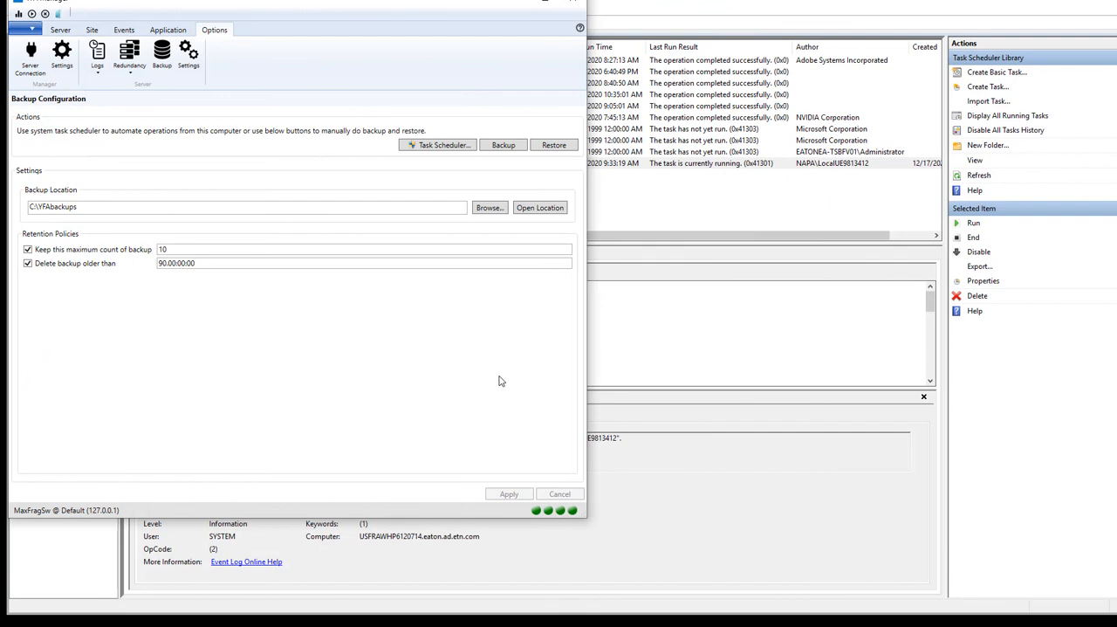